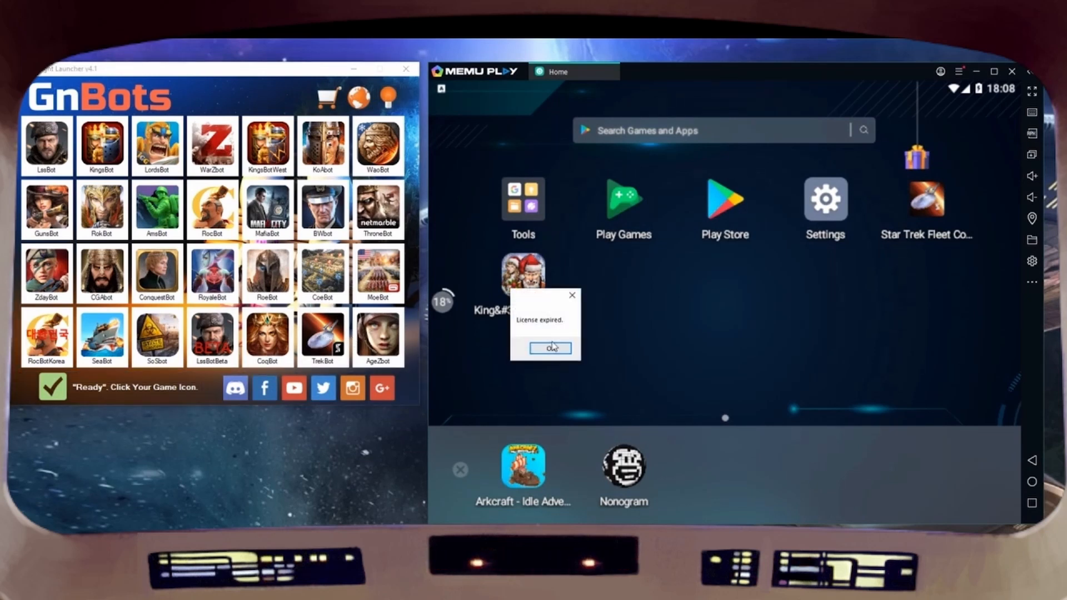
# Step: Dismiss the 'License expired' notice, activate the TrekBot free trial and show the Accounts list
pyautogui.click(549, 348)
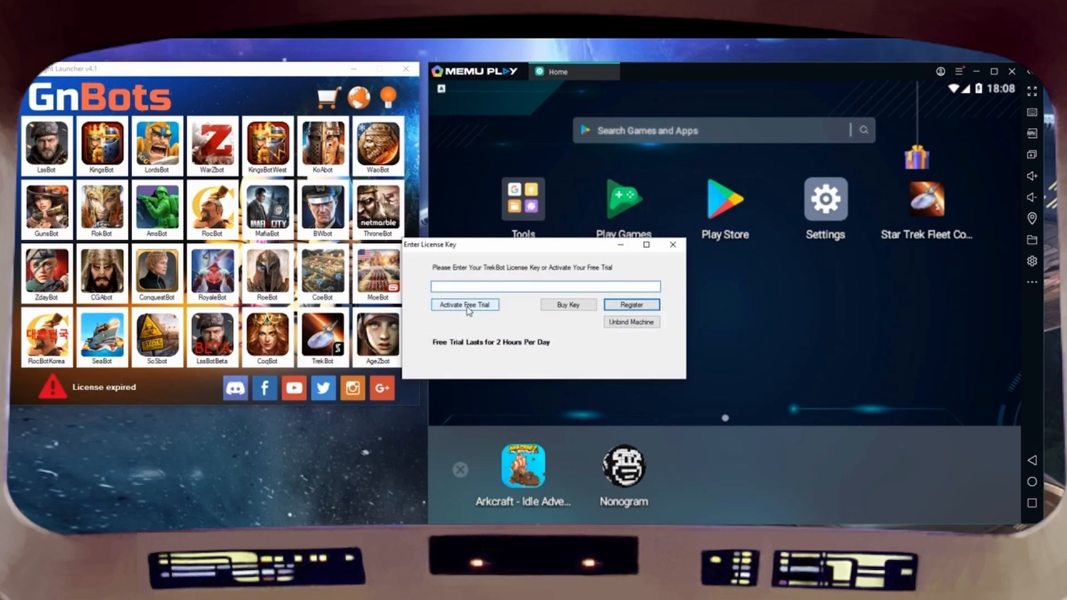
pyautogui.click(464, 304)
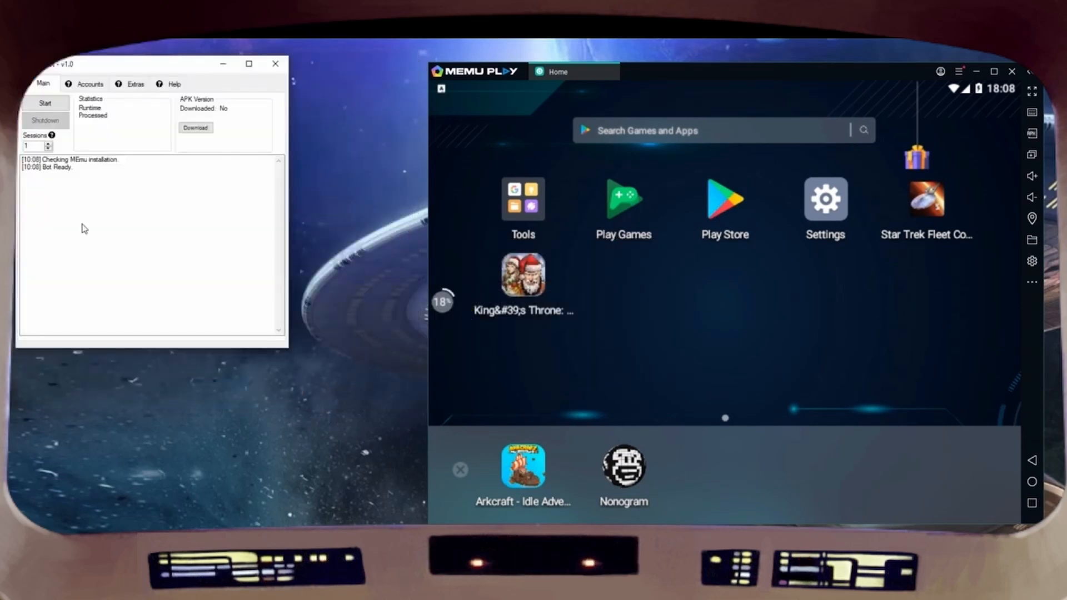
pyautogui.moveTo(89, 235)
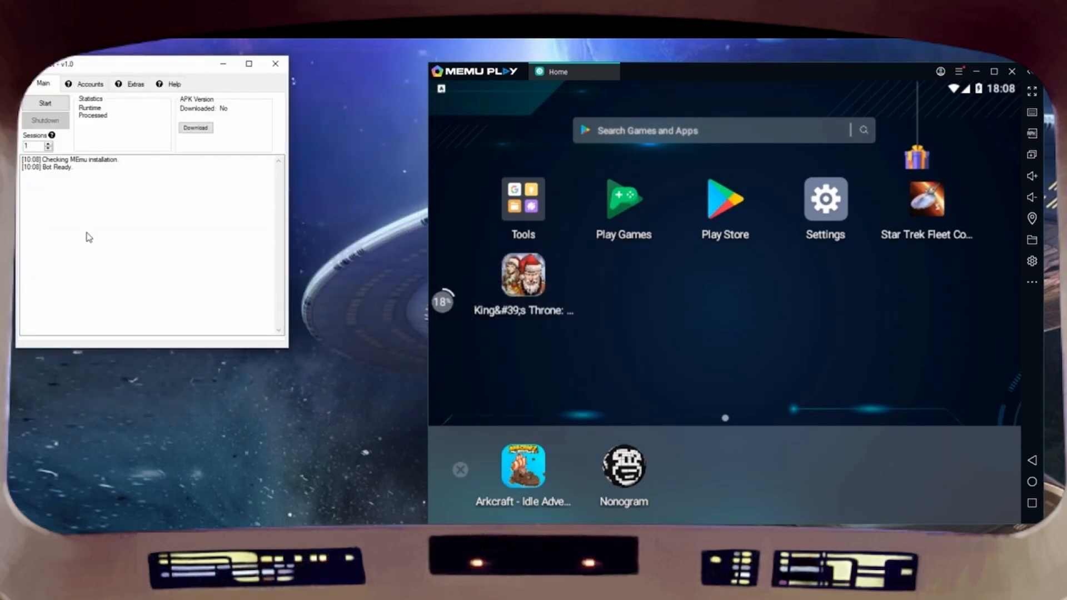
pyautogui.moveTo(87, 223)
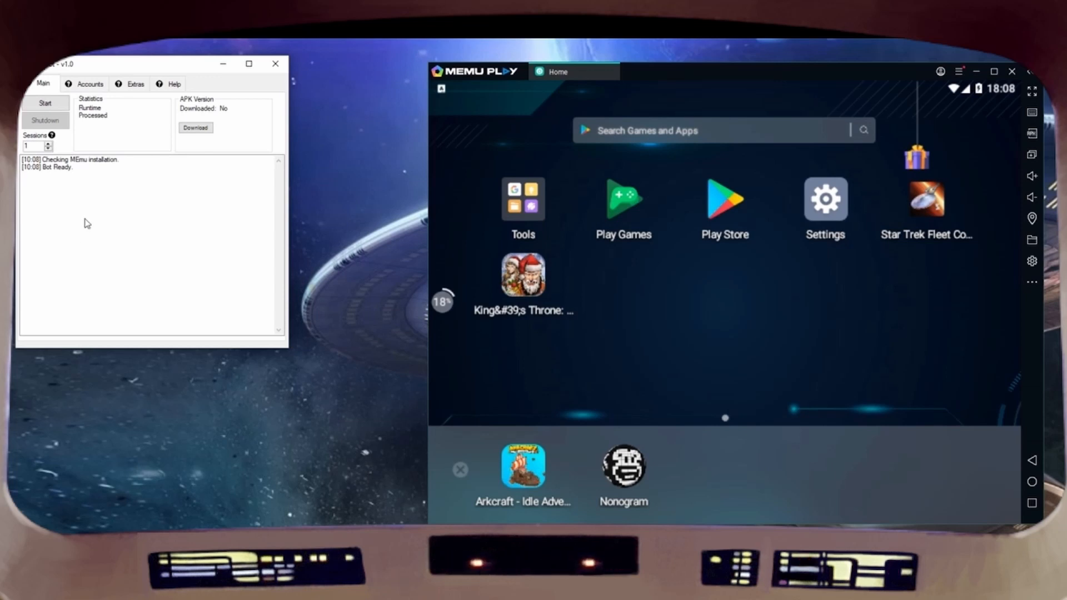
pyautogui.click(89, 83)
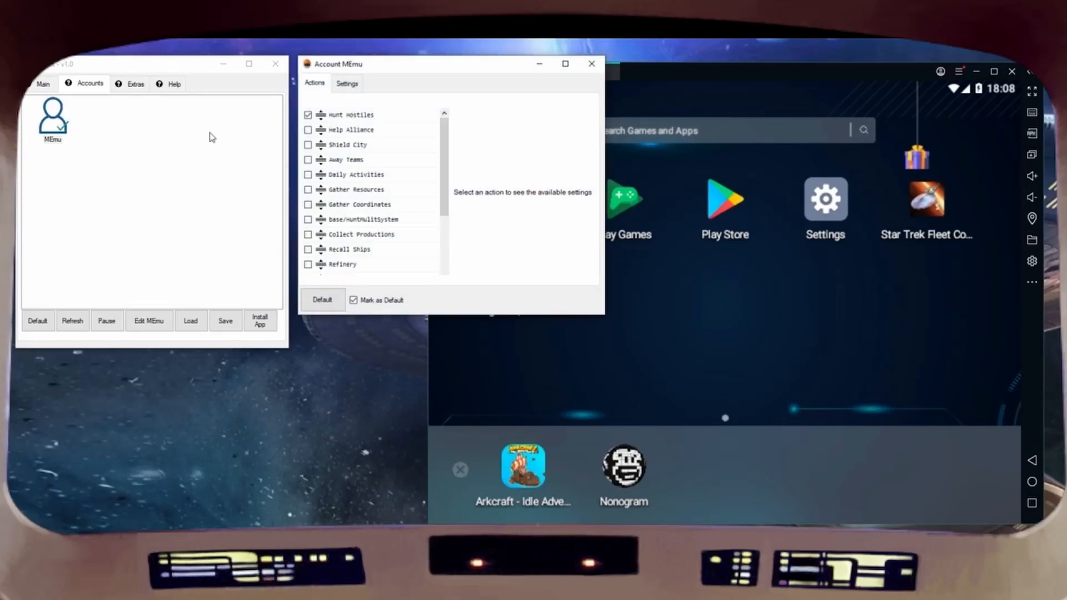
# Step: Enable Hunt Hostiles for the MEmu account and review its attack options
pyautogui.click(351, 115)
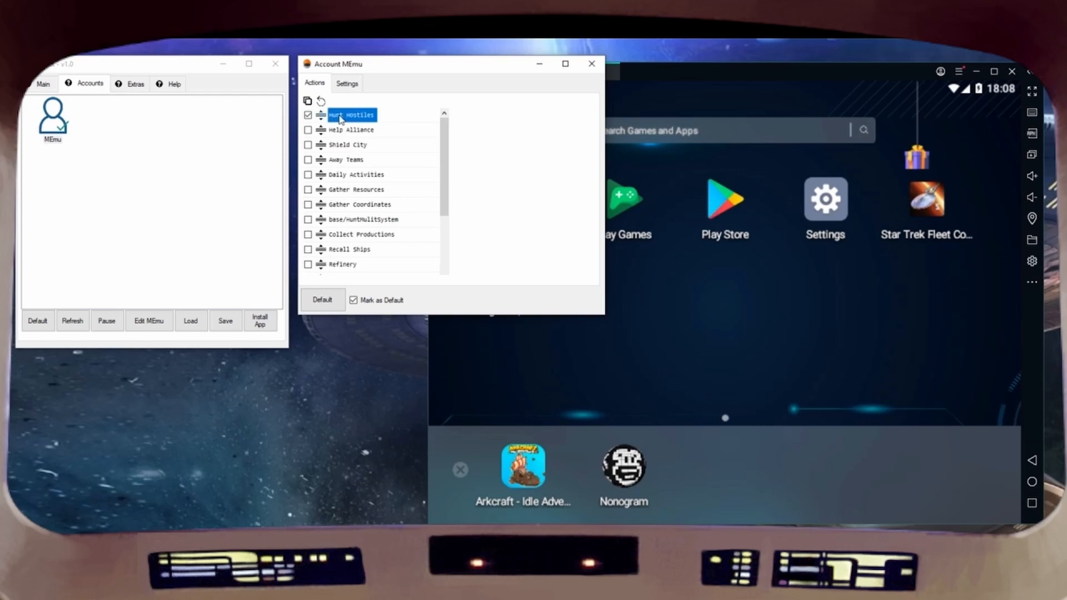
pyautogui.click(351, 114)
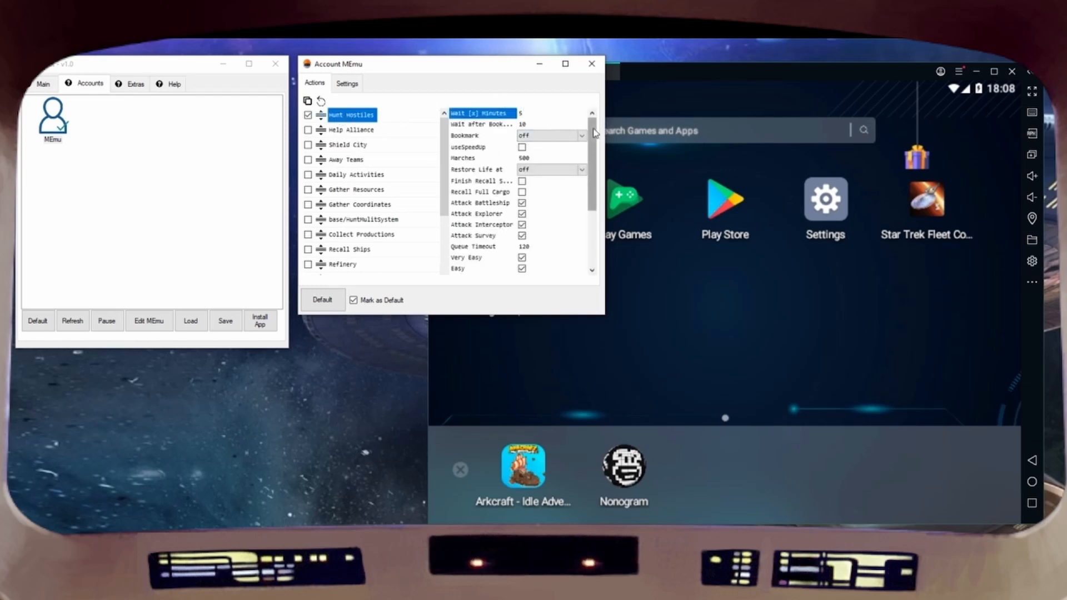
pyautogui.scroll(-3)
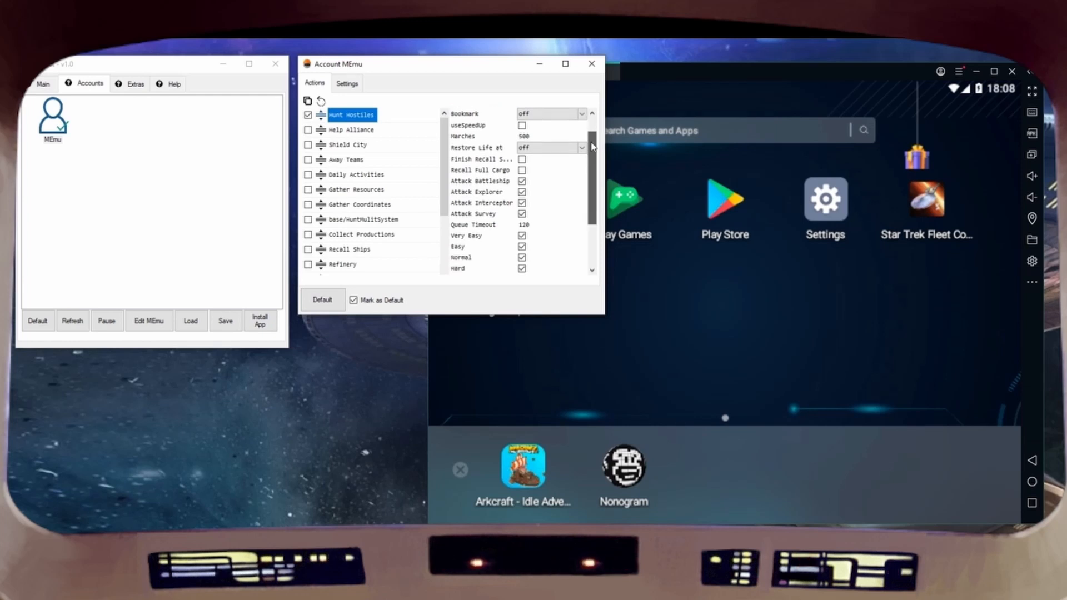
pyautogui.scroll(-3)
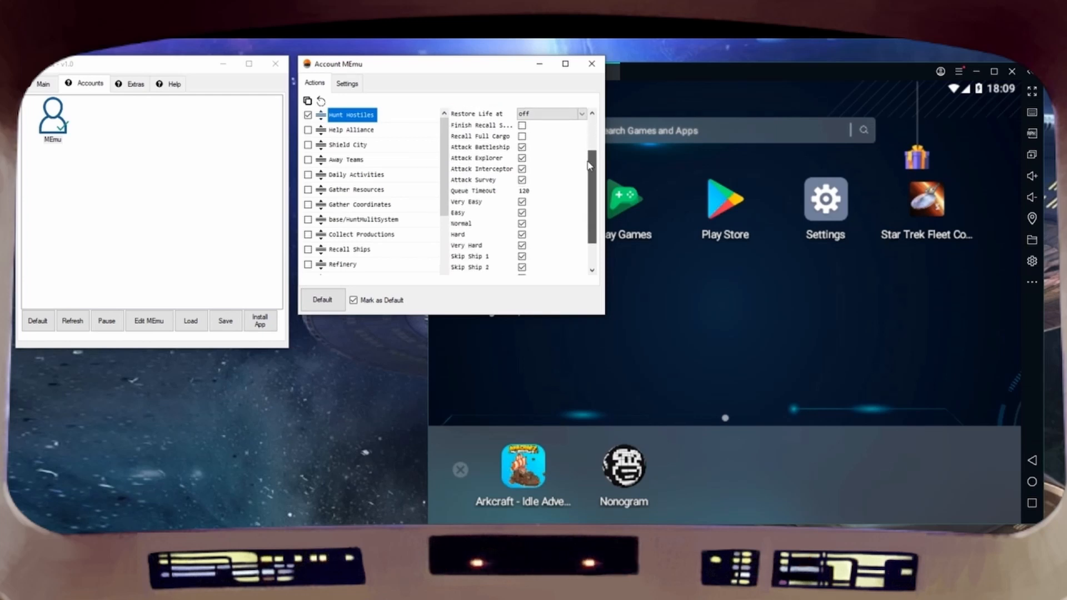
pyautogui.scroll(-3)
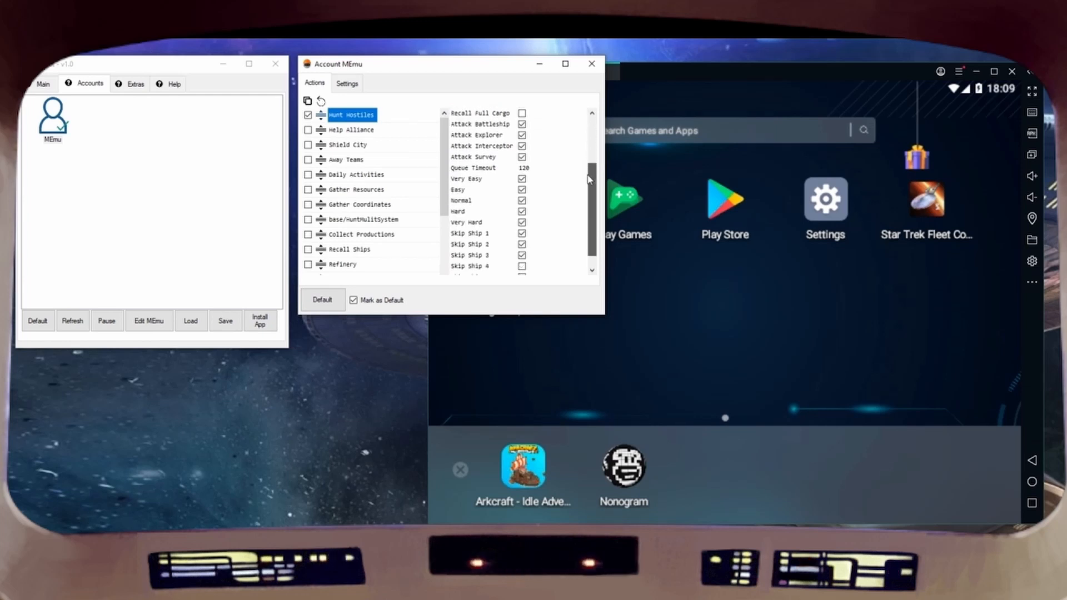
pyautogui.scroll(-3)
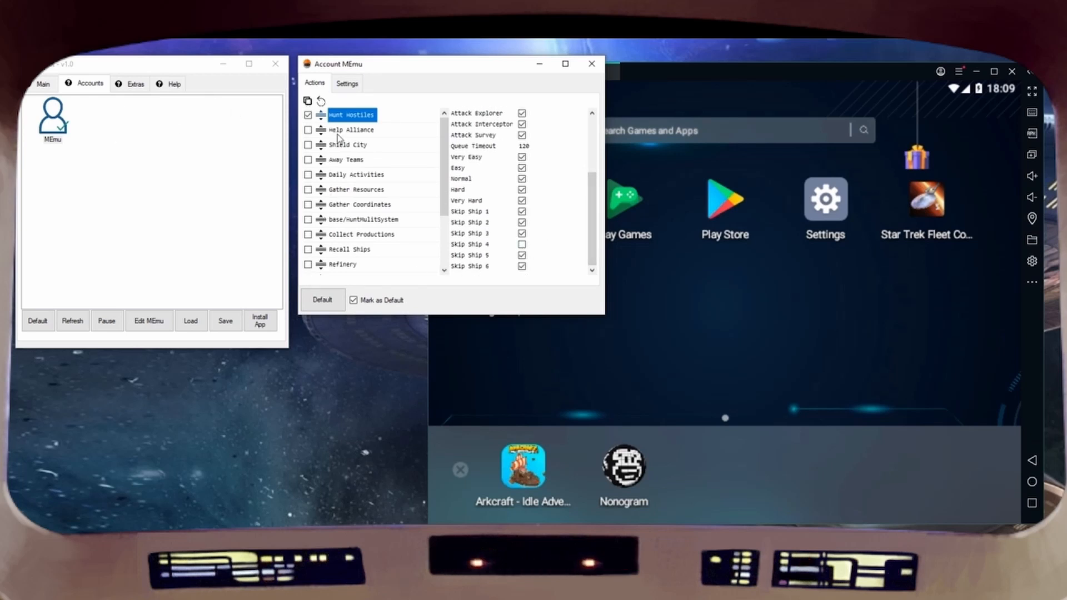
# Step: Review Help Alliance, then set Shield City to a 1Days shield with 1HoursEarlier reshield
pyautogui.click(350, 129)
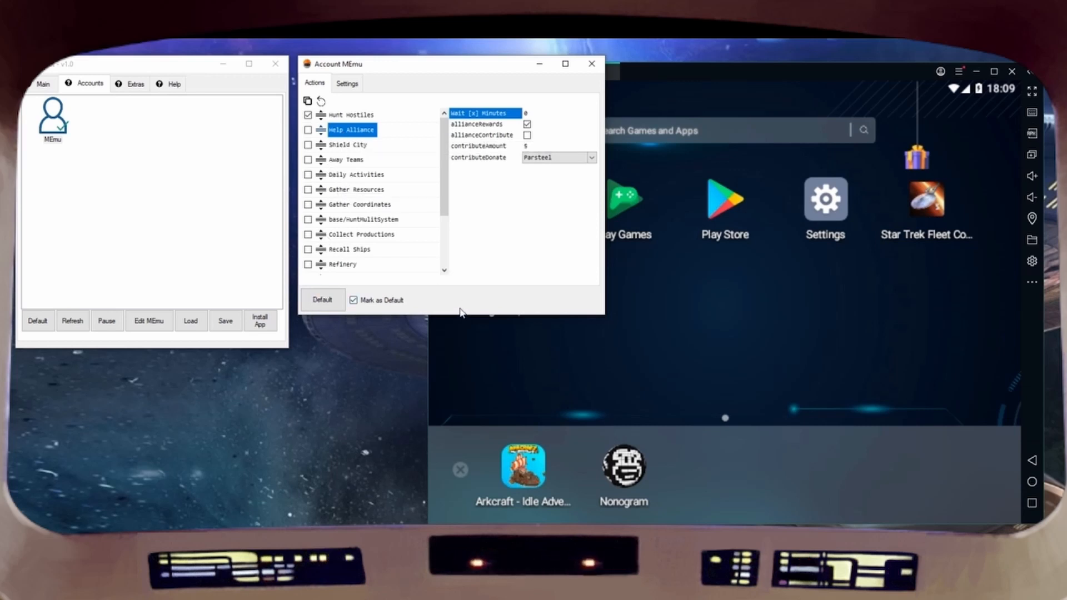
pyautogui.click(347, 144)
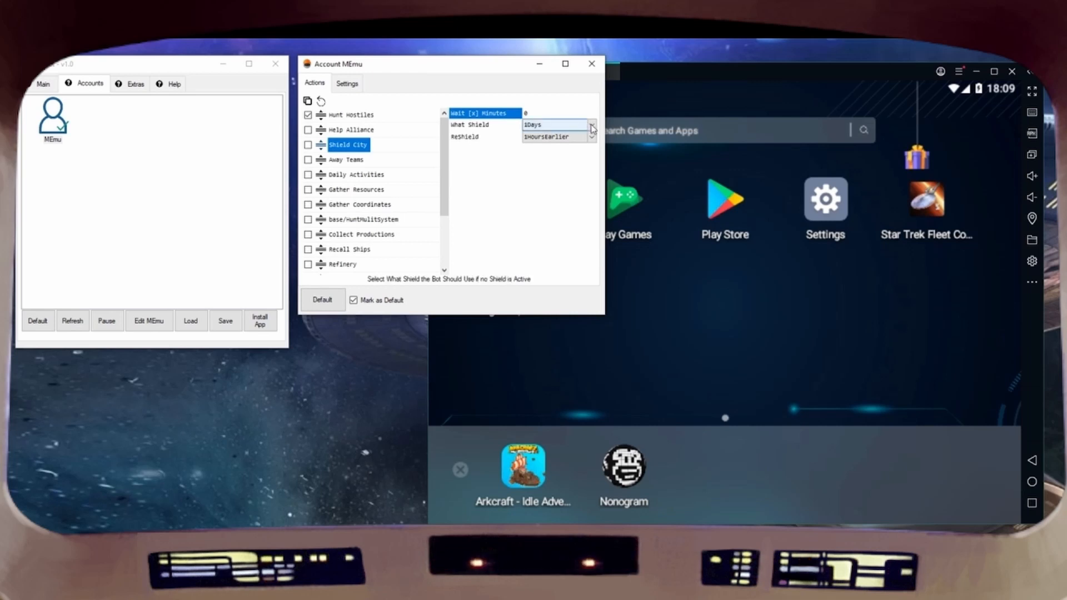
pyautogui.click(590, 124)
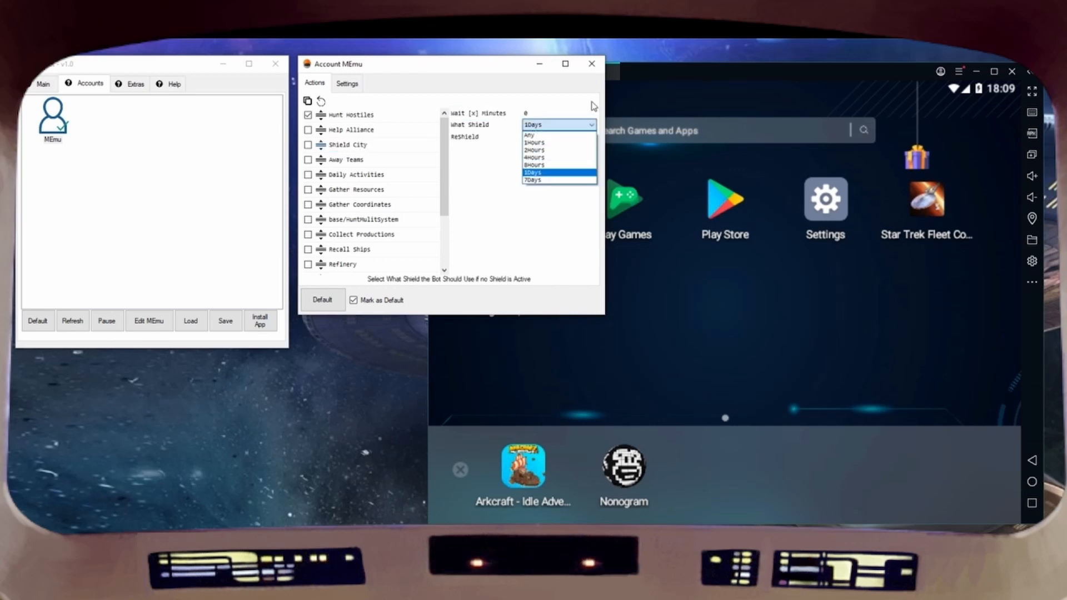
pyautogui.click(535, 141)
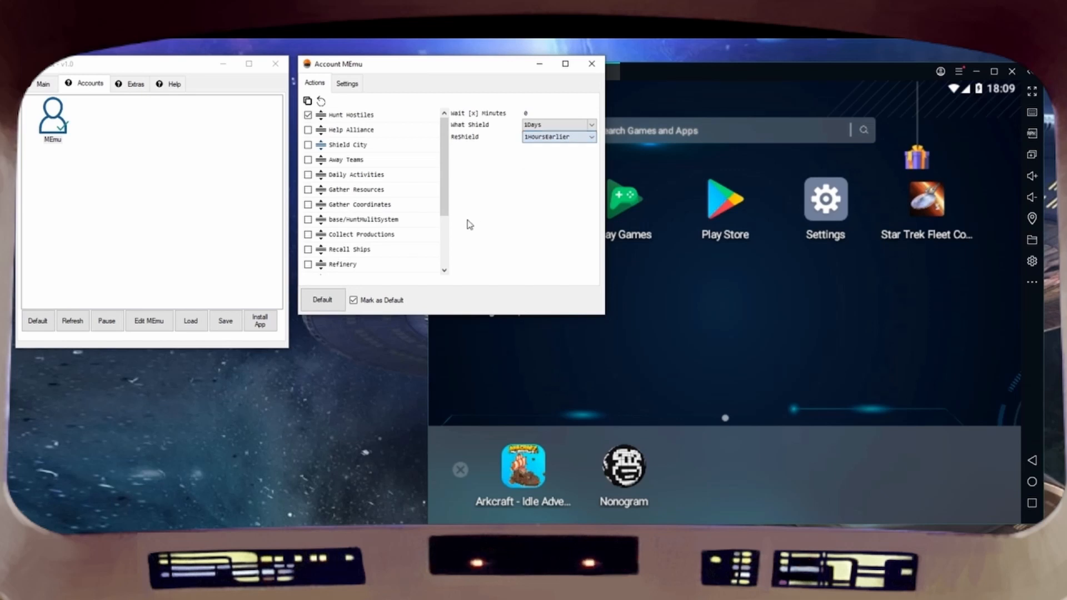
# Step: Review the Away Teams, Daily Activities, Gather Resources and Gather Coordinates action settings
pyautogui.click(346, 159)
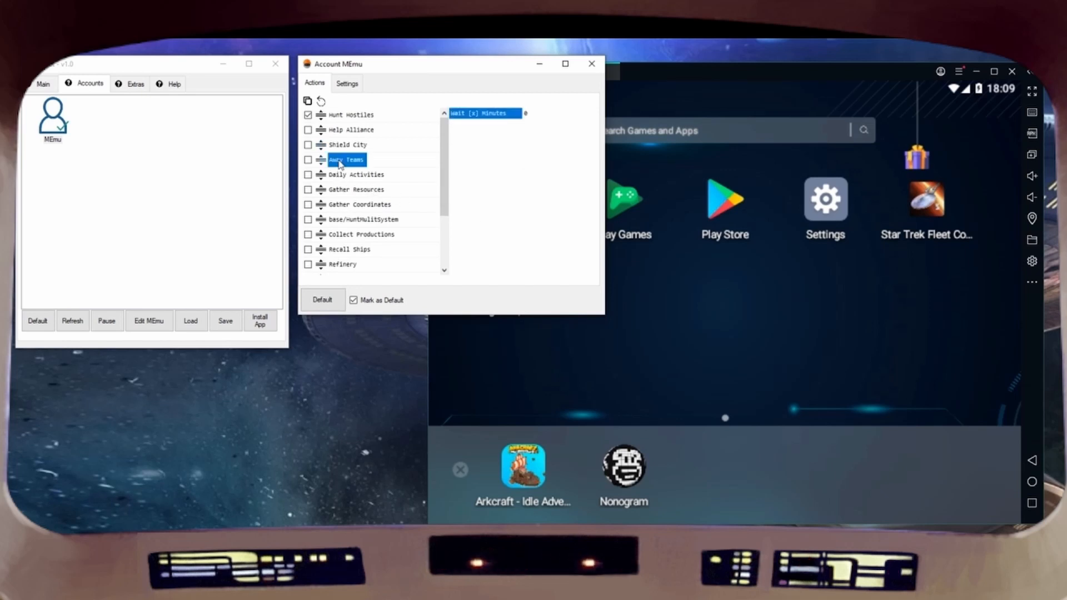
pyautogui.click(355, 175)
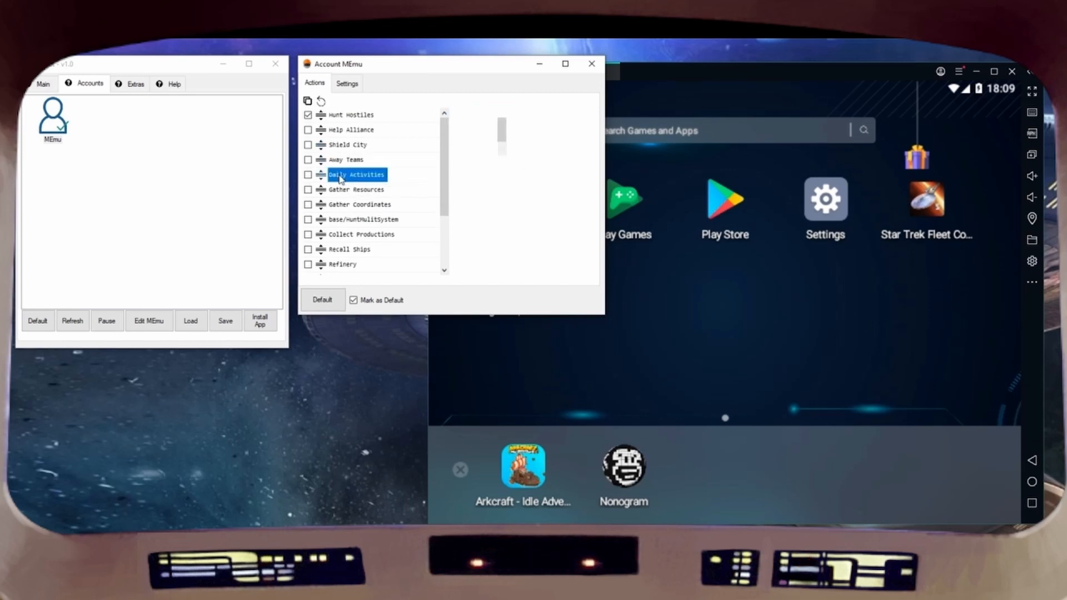
pyautogui.click(356, 174)
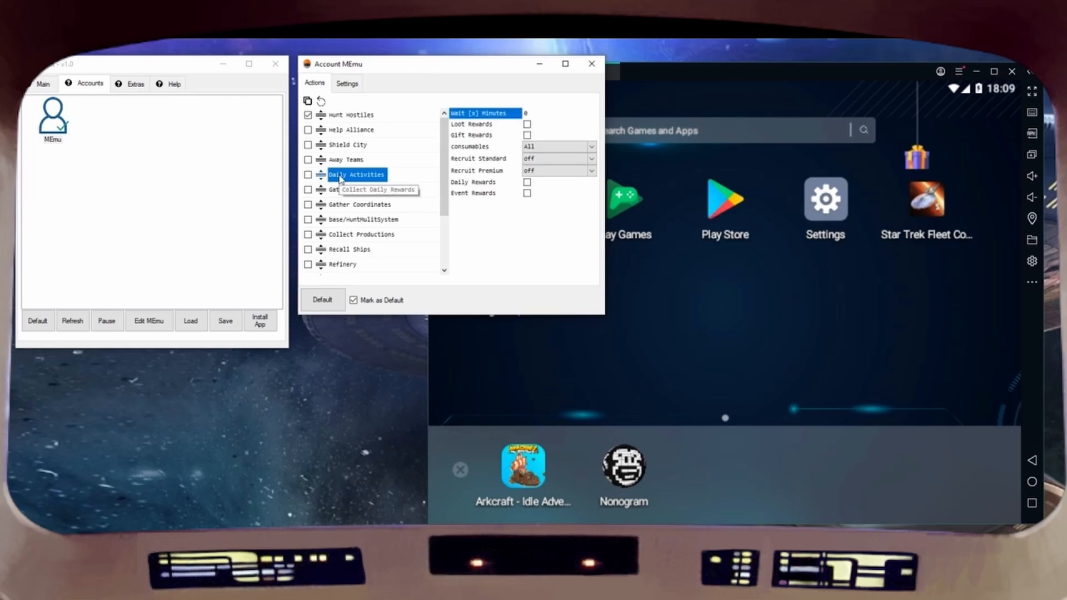
pyautogui.moveTo(507, 229)
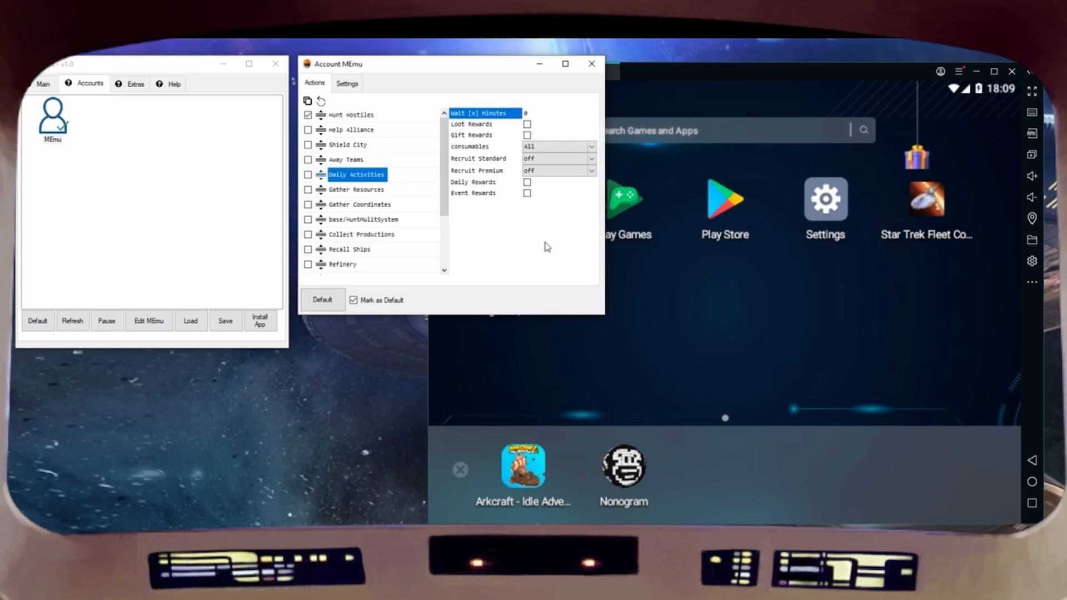
pyautogui.moveTo(362, 202)
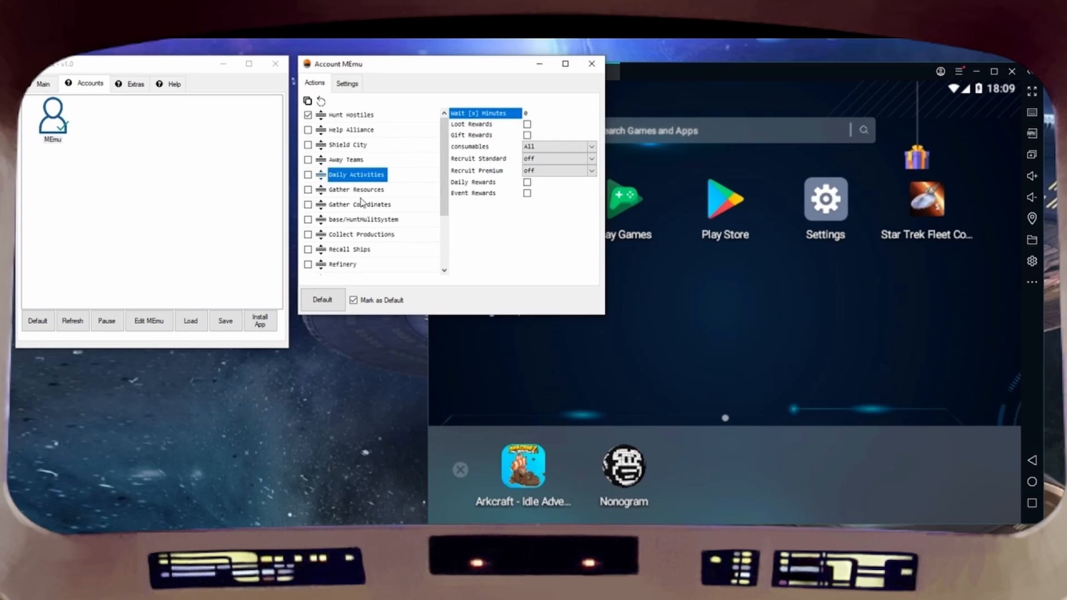
pyautogui.click(355, 189)
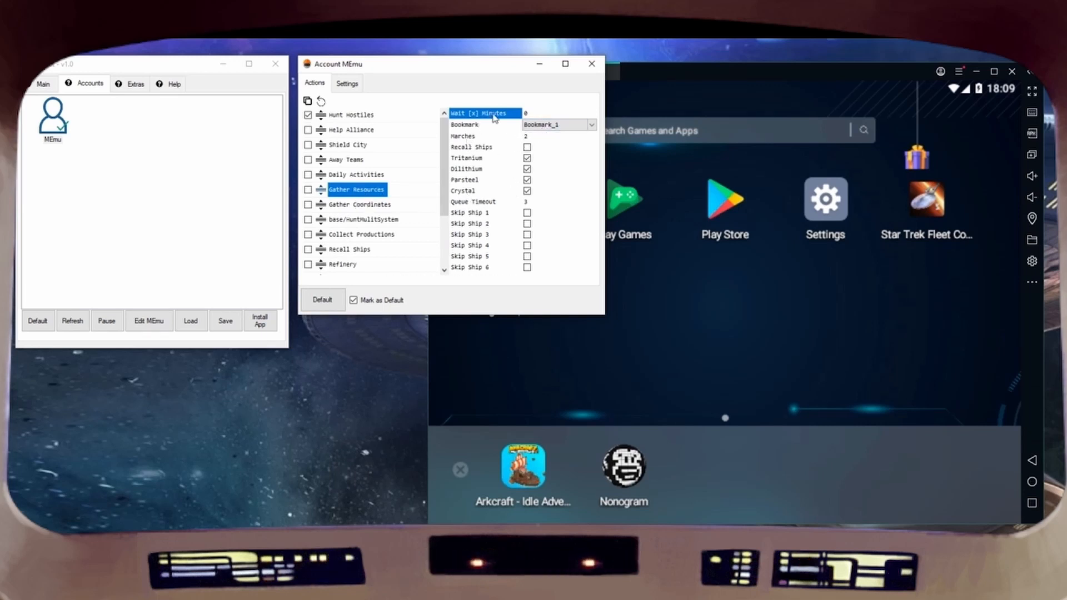
pyautogui.moveTo(266, 267)
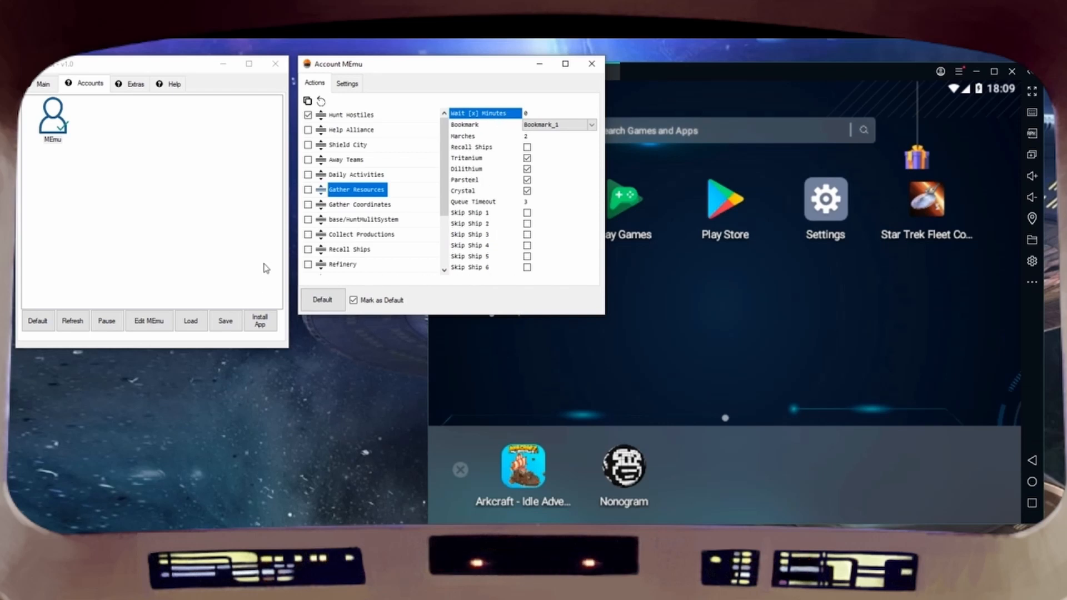
pyautogui.click(355, 204)
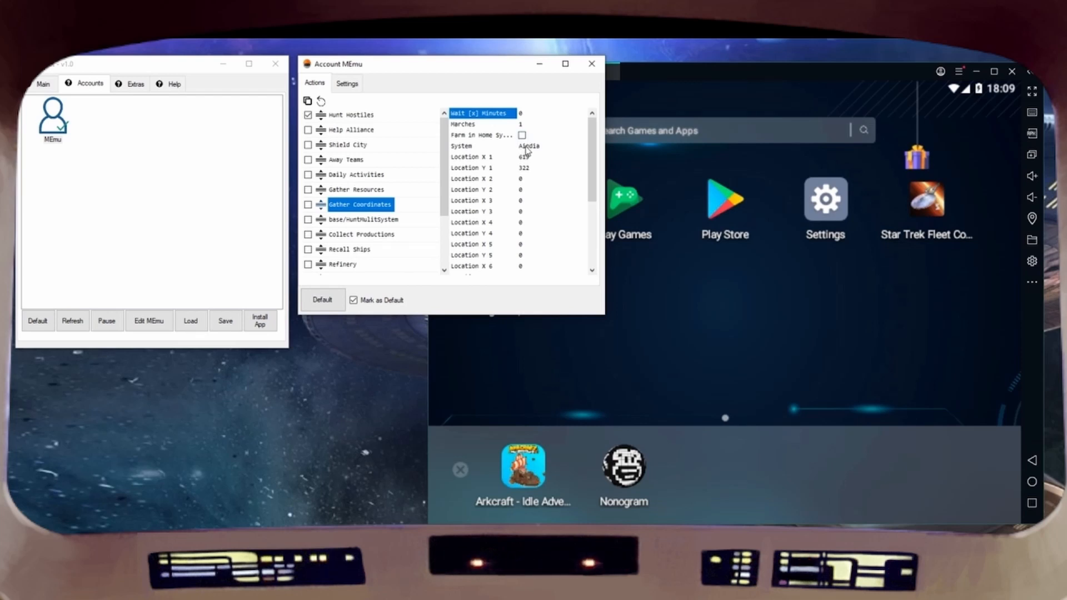
pyautogui.scroll(-3)
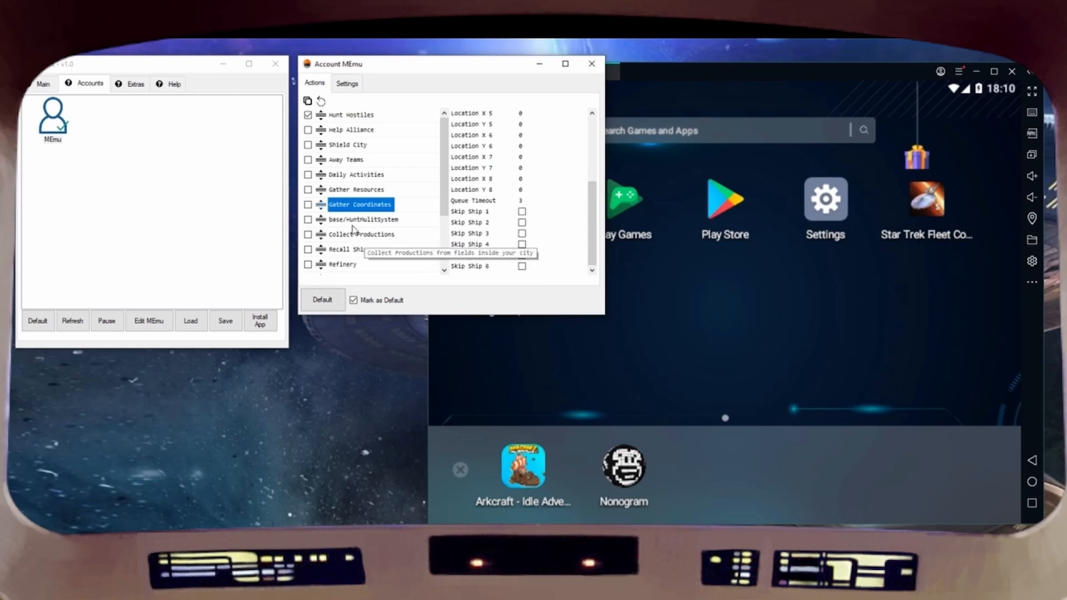
# Step: Review the base/HuntMultiSystem and Recall Ships action settings
pyautogui.click(364, 219)
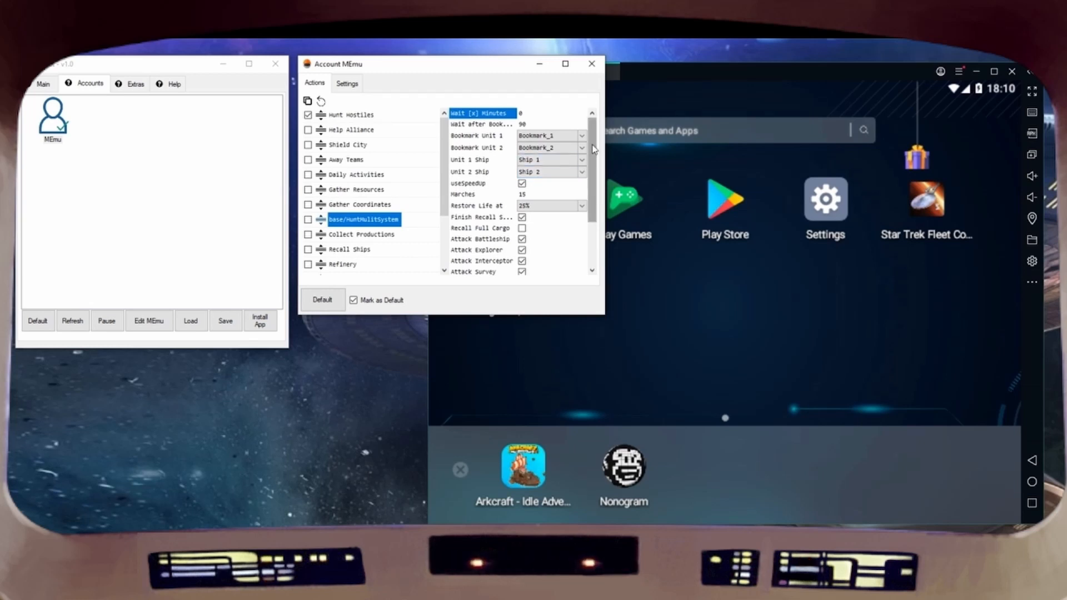
pyautogui.scroll(-3)
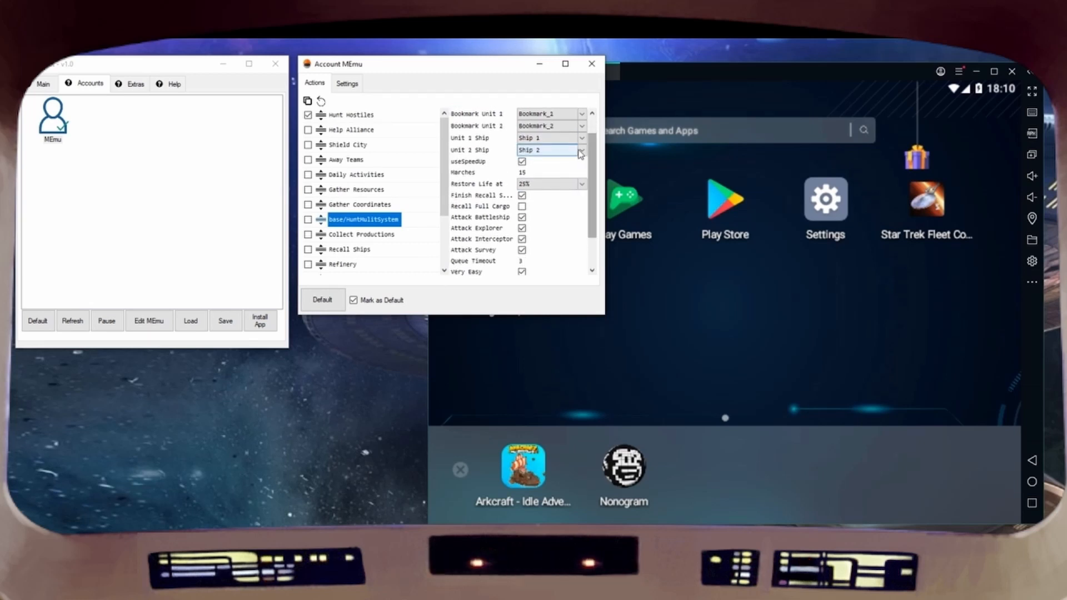
pyautogui.click(581, 150)
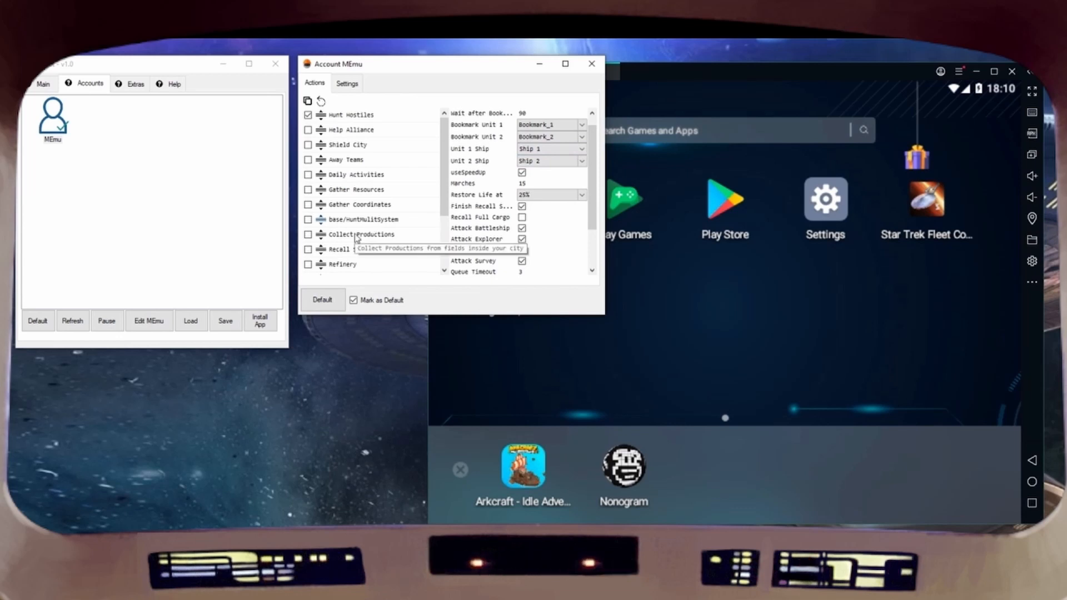
pyautogui.click(349, 249)
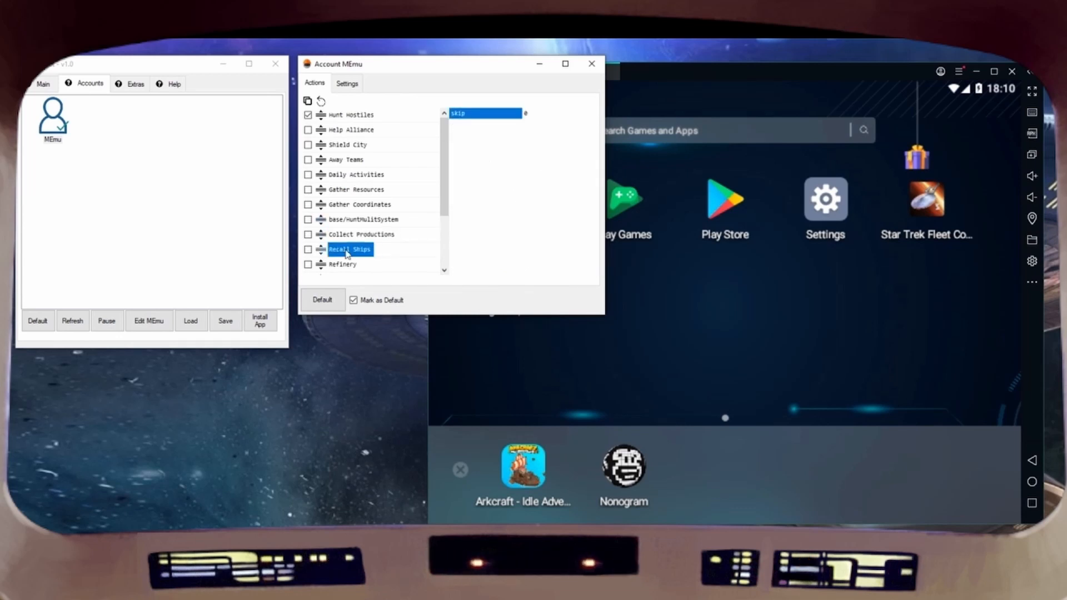
pyautogui.click(349, 248)
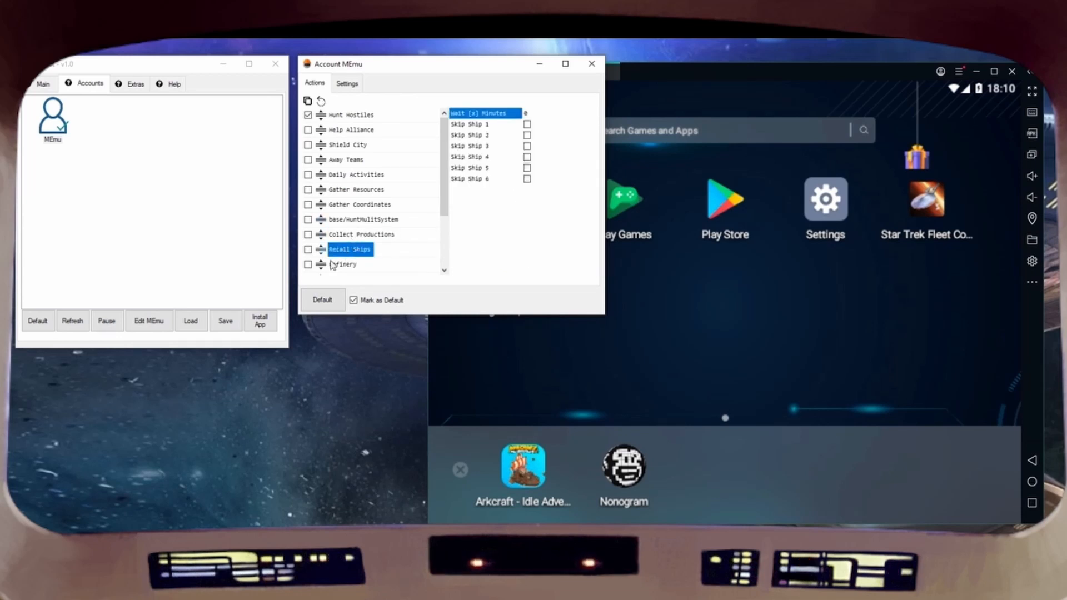
# Step: Keep chest1 as the Refinery chest and close the MEmu account's action settings
pyautogui.click(344, 264)
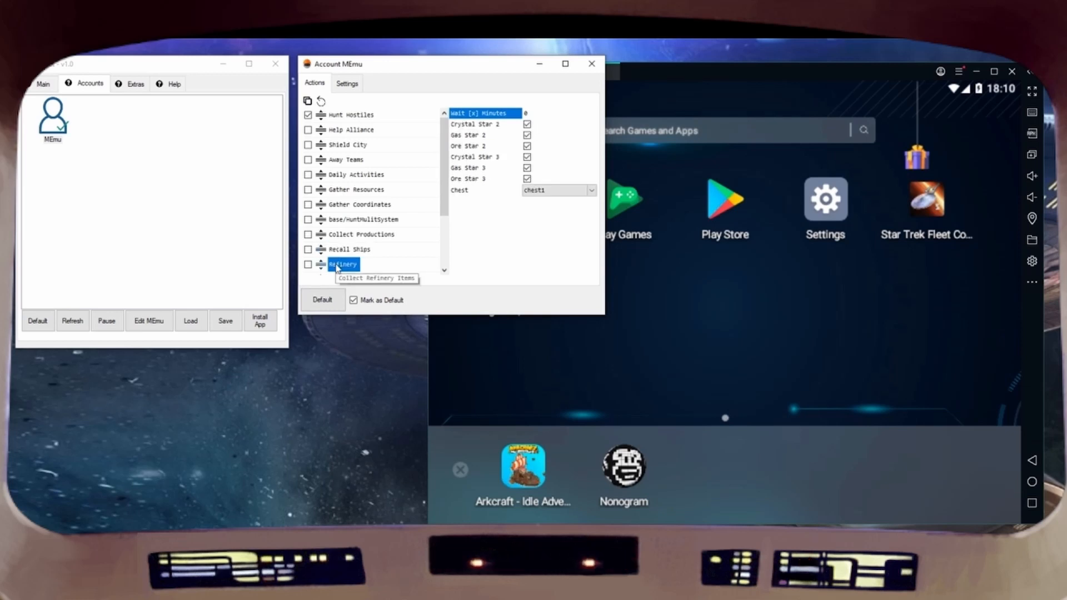
pyautogui.click(555, 190)
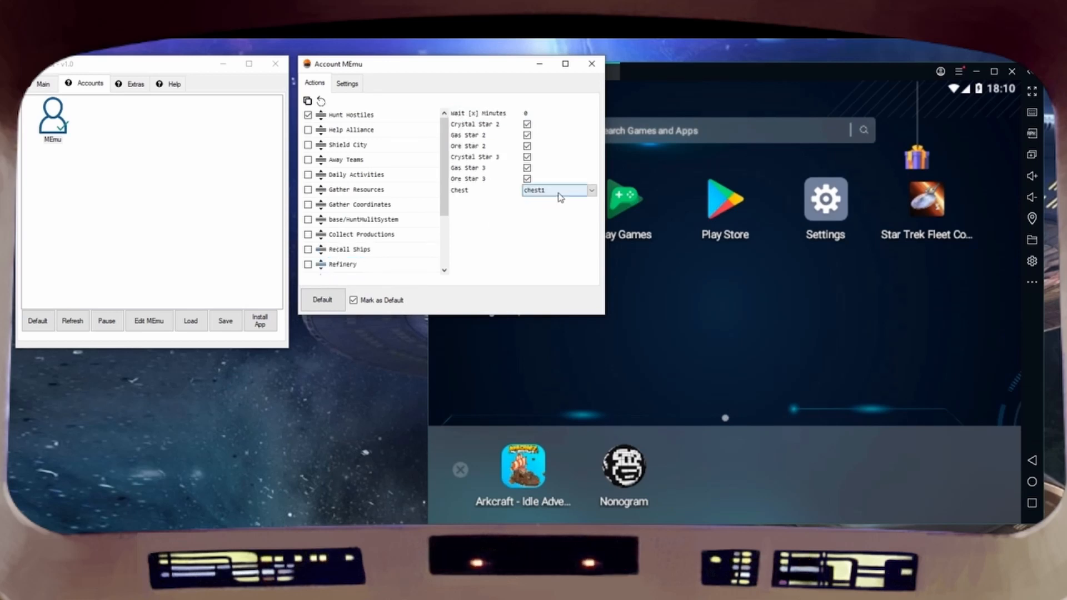
pyautogui.click(590, 190)
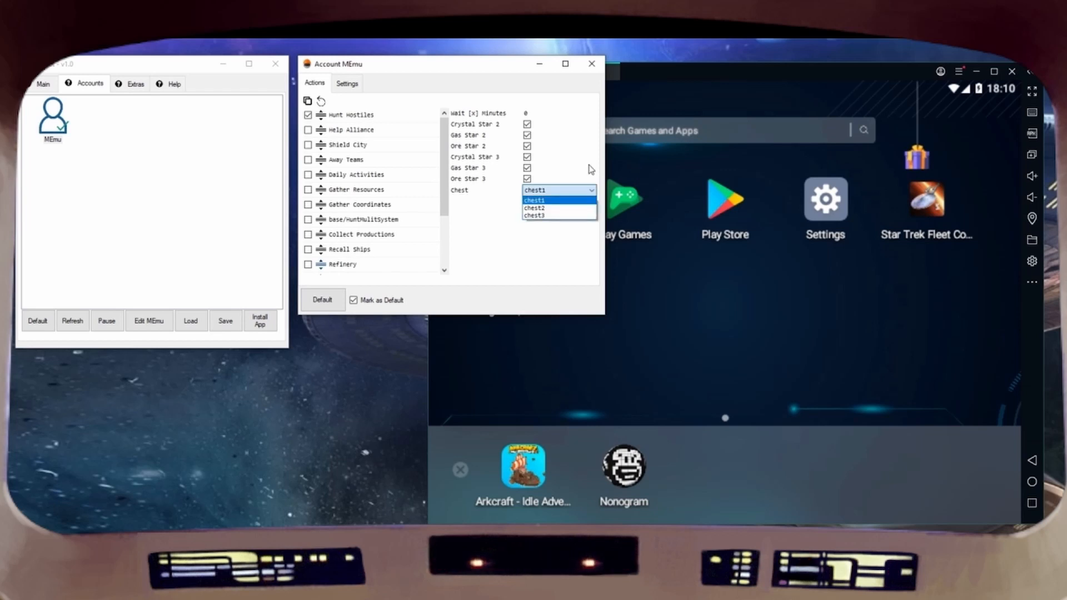
pyautogui.click(558, 190)
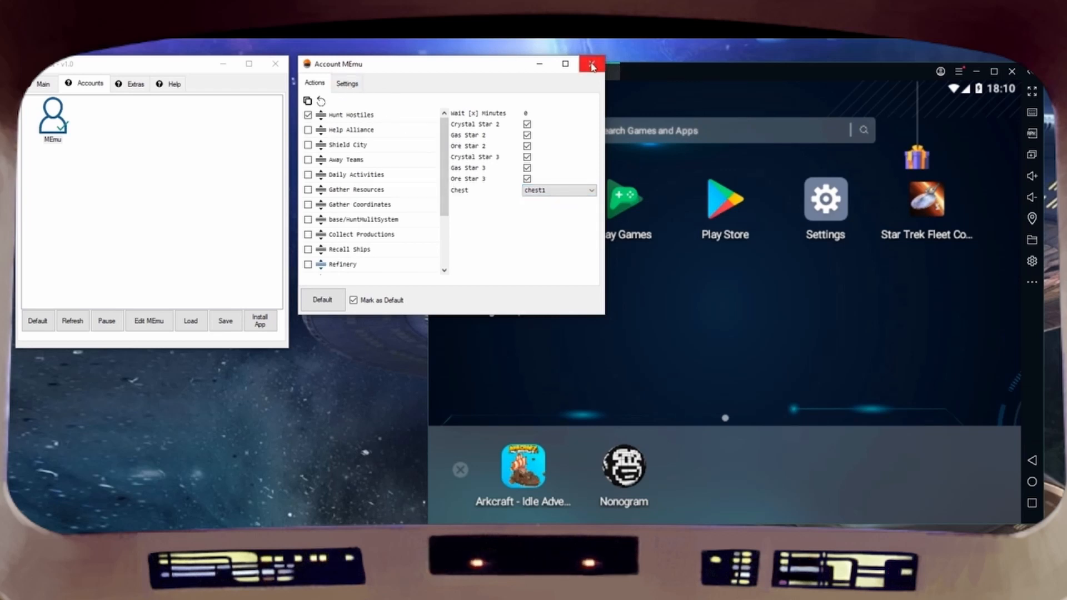
pyautogui.click(591, 64)
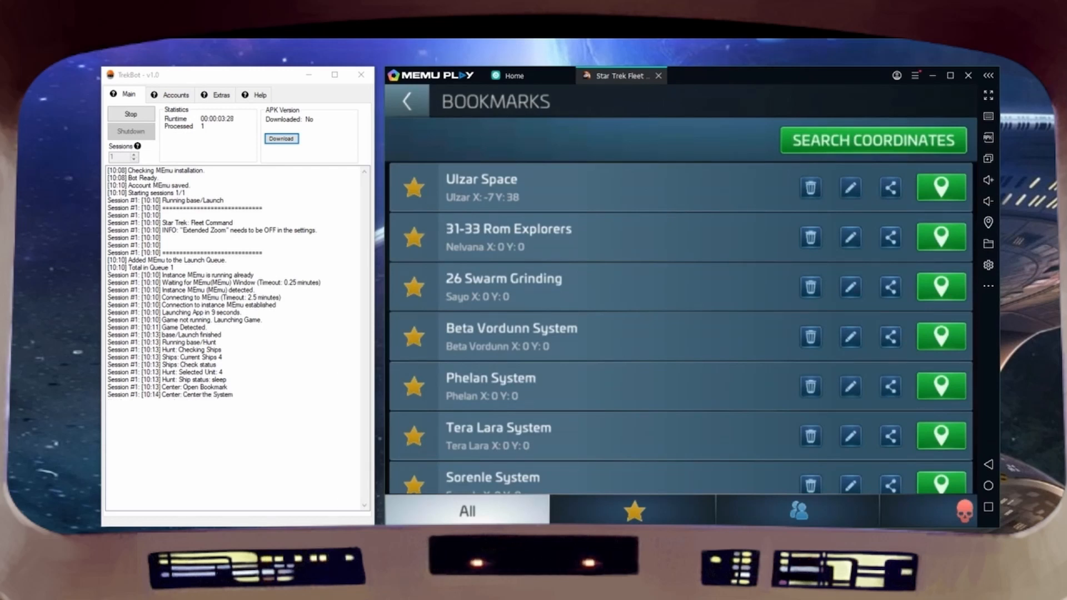
# Step: Let TrekBot's base/Hunt attack very easy Takret Militia hostiles with Ship D, reaching 5 of 500 marches
pyautogui.click(873, 141)
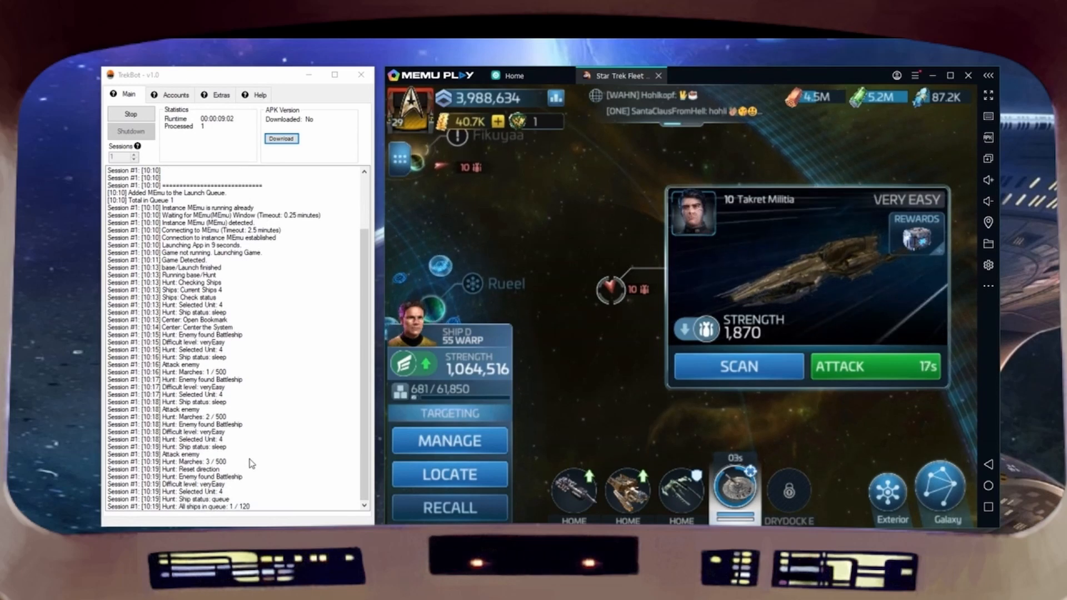
pyautogui.click(874, 366)
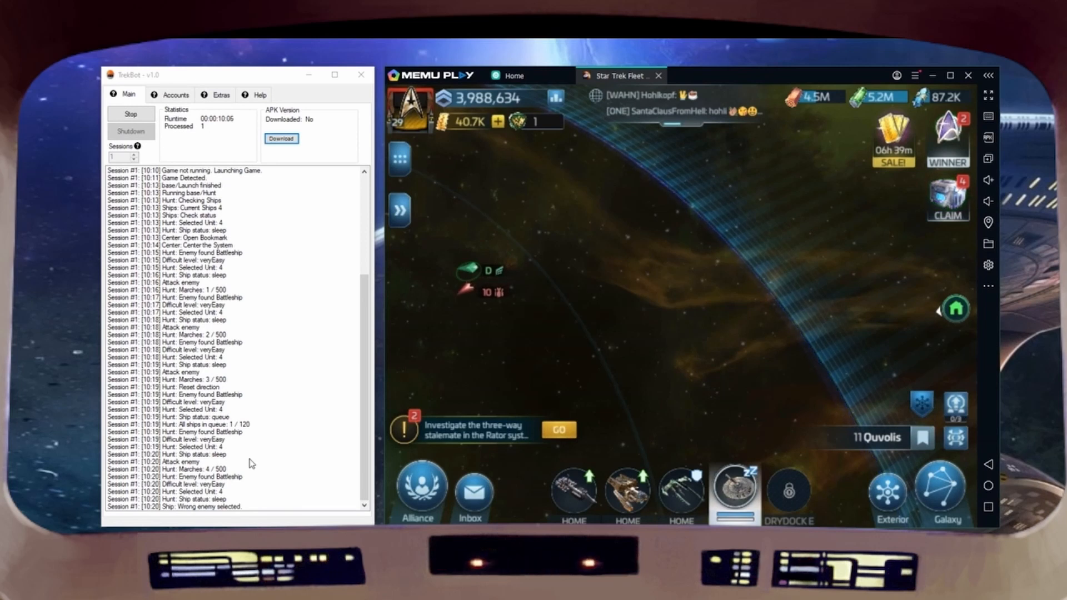
pyautogui.click(490, 289)
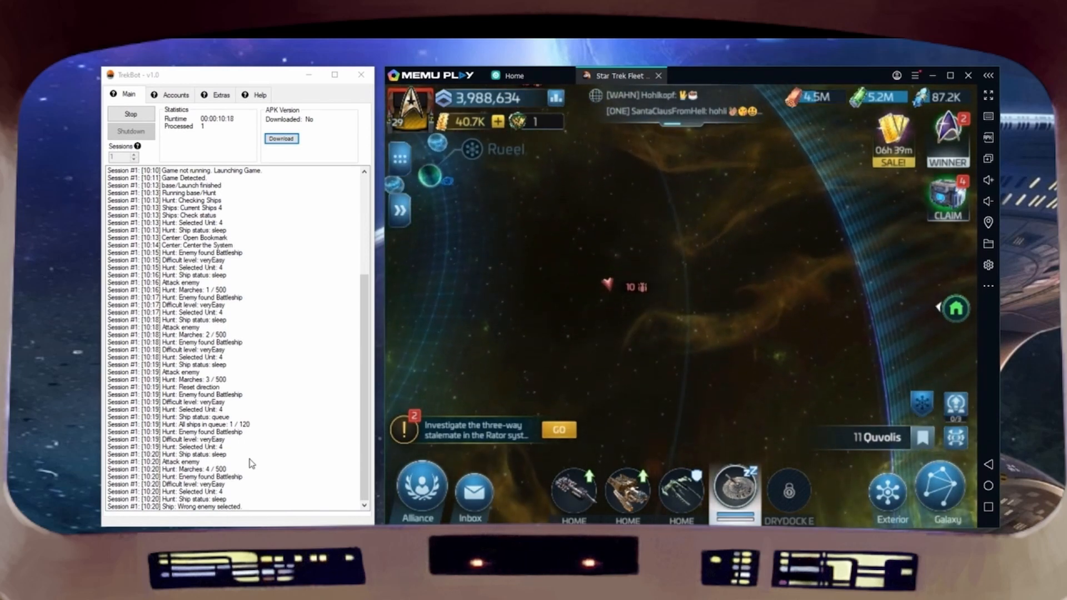
pyautogui.click(609, 285)
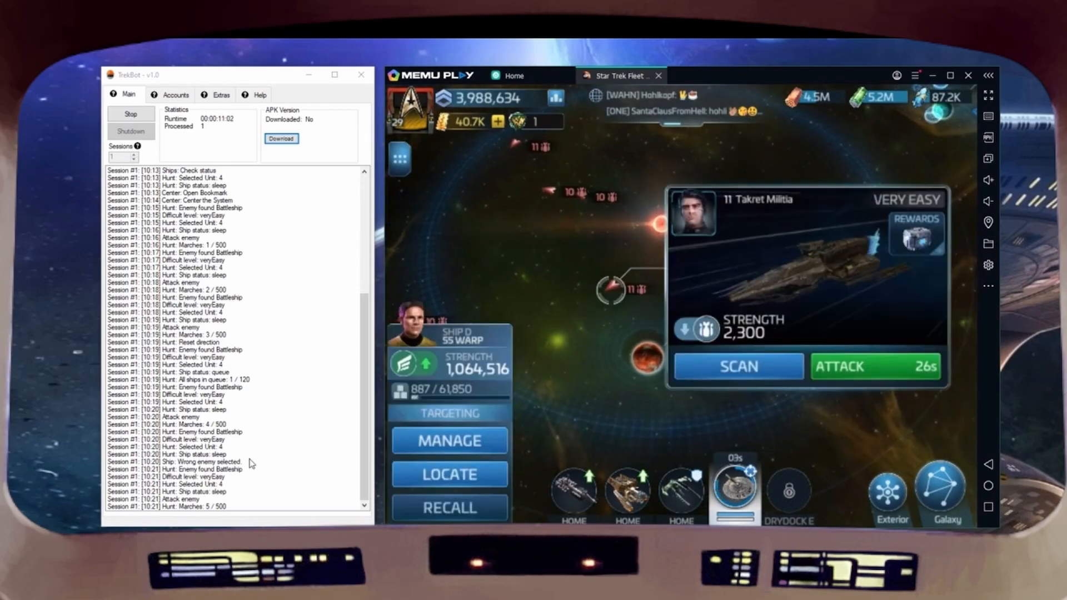
# Step: Keep the hunt running until the log shows Marches 8 / 500
pyautogui.click(874, 366)
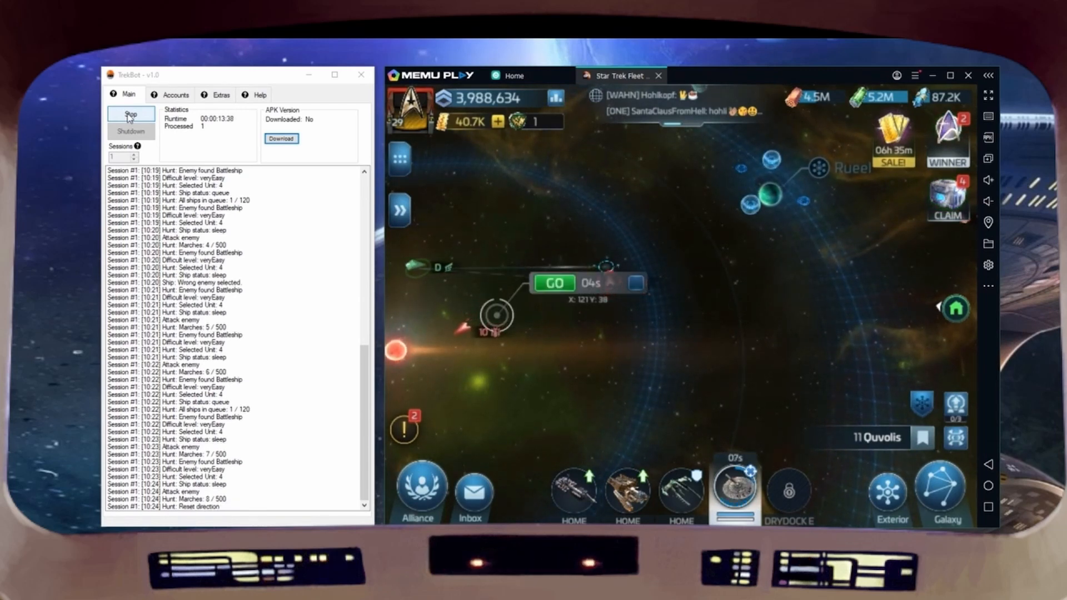
# Step: Shut down the hunting session on MEmu, collect the milestone rewards and bring up the STFC Assistant bot
pyautogui.click(495, 316)
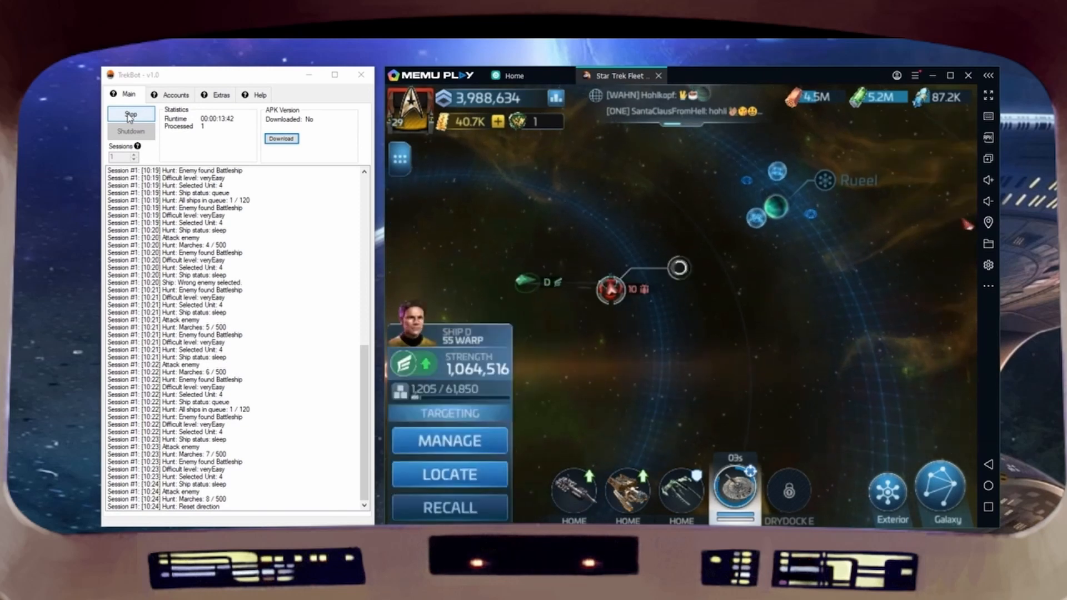
pyautogui.click(609, 288)
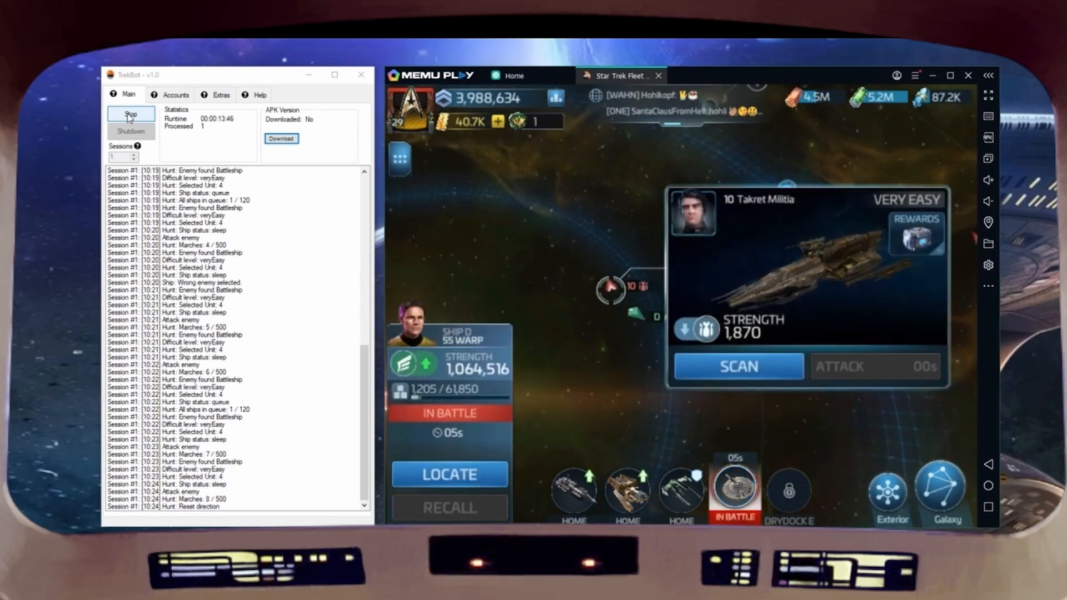
pyautogui.click(130, 114)
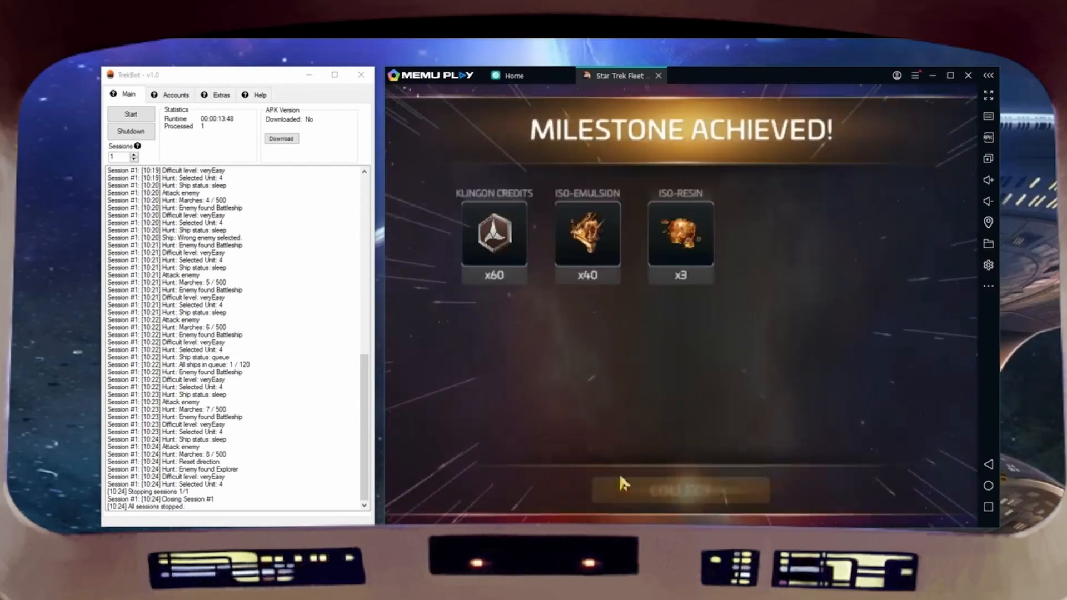
pyautogui.click(677, 488)
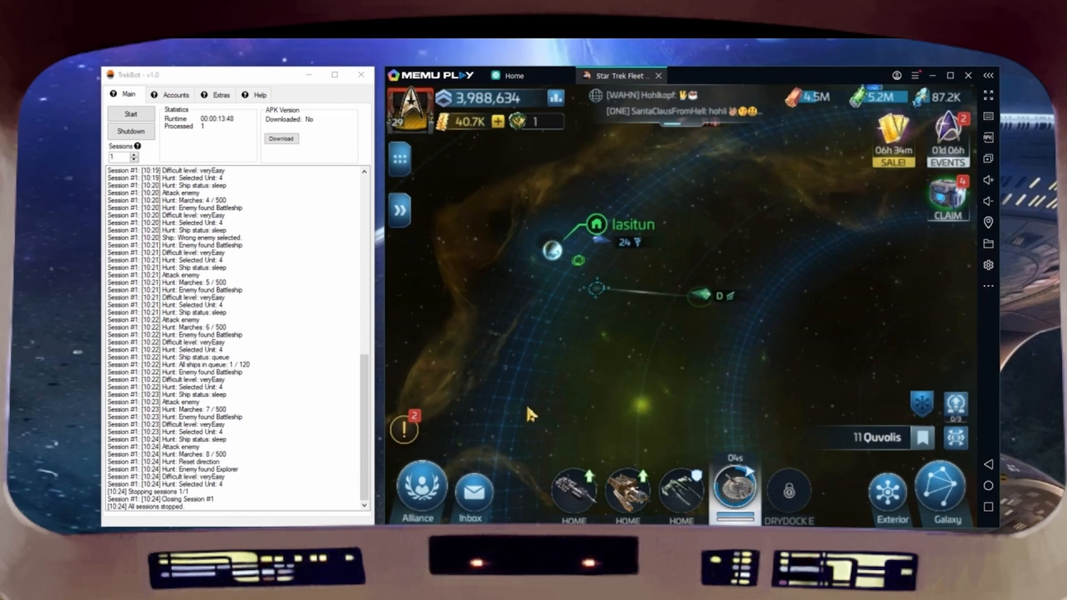
pyautogui.click(399, 209)
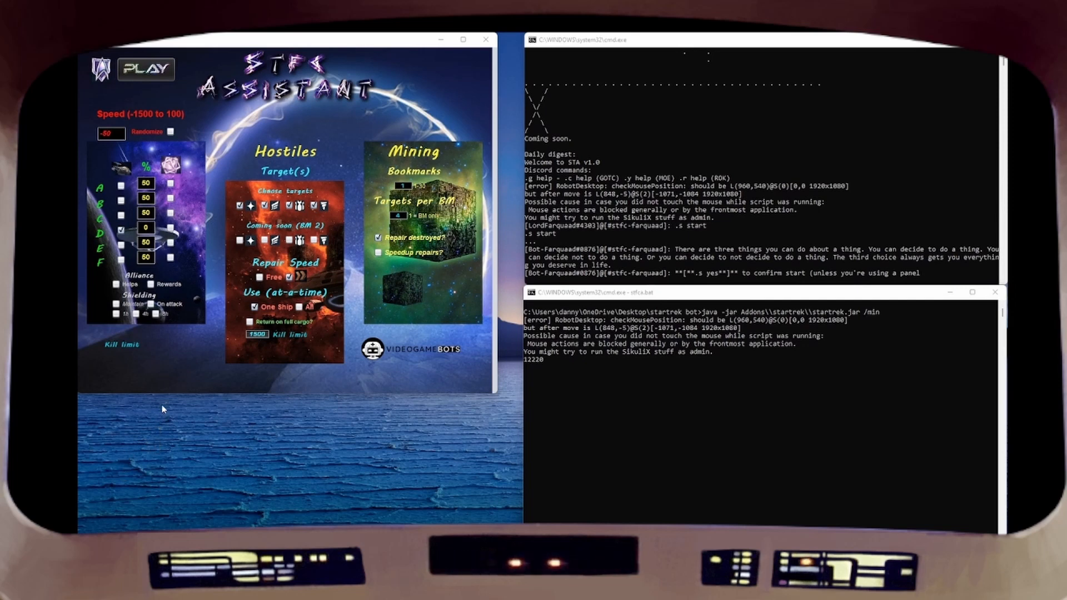
pyautogui.moveTo(862, 522)
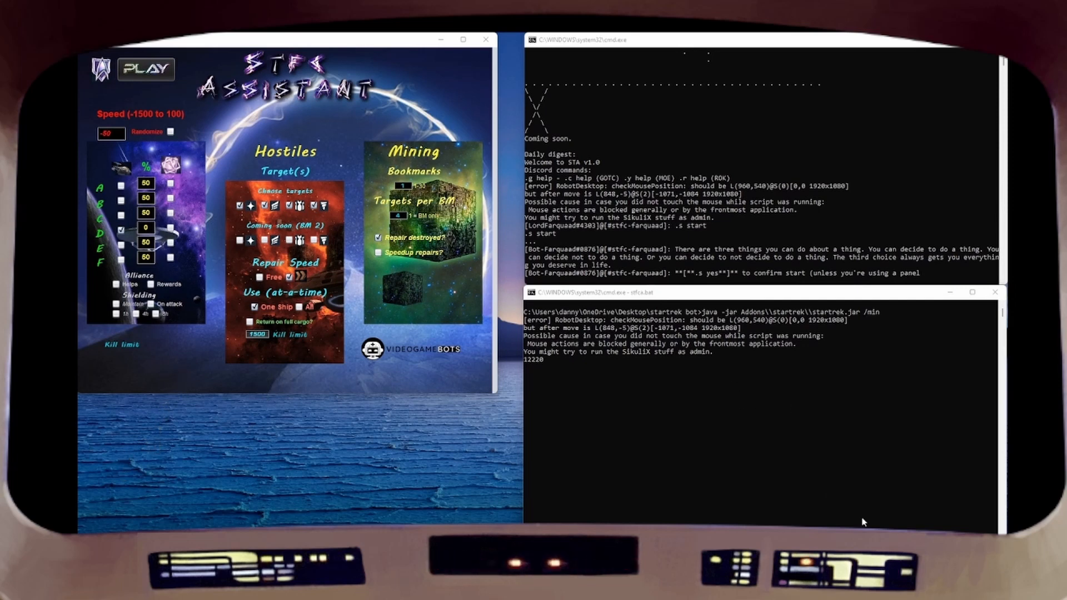
pyautogui.moveTo(650, 168)
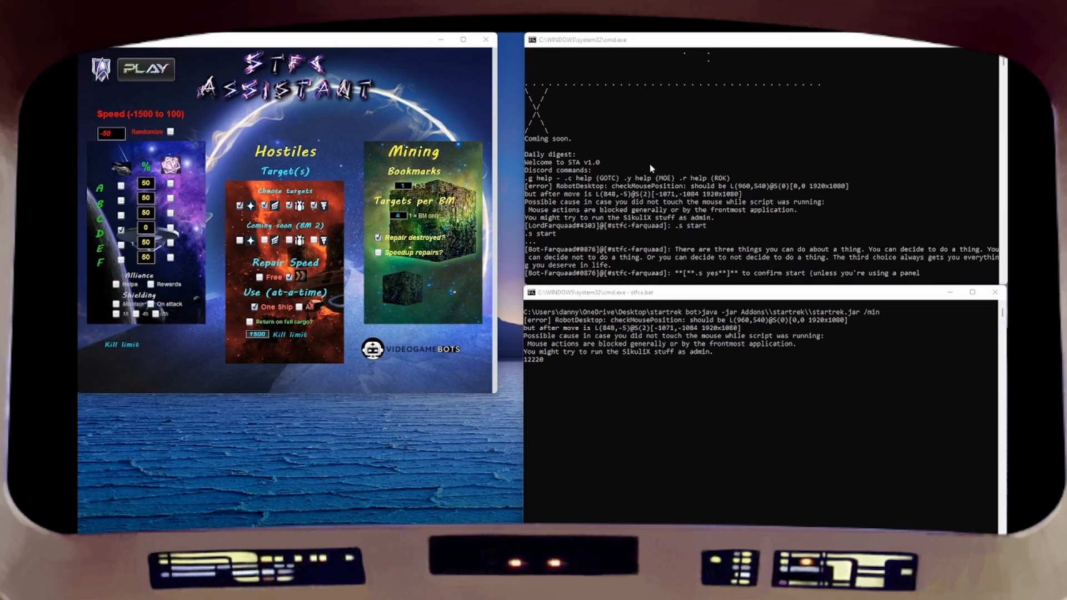
pyautogui.moveTo(618, 181)
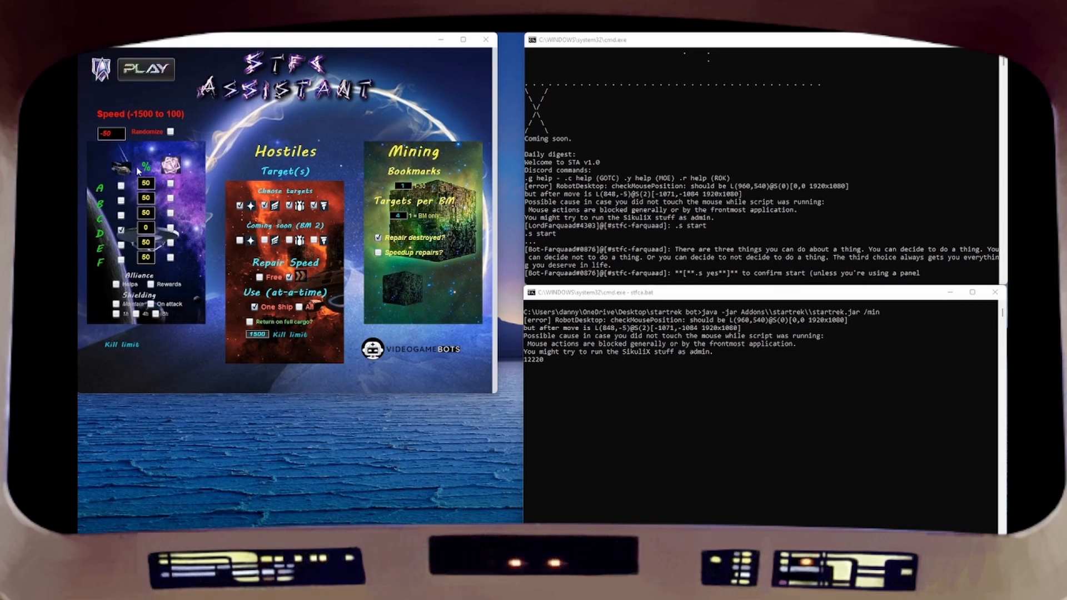
pyautogui.moveTo(92, 176)
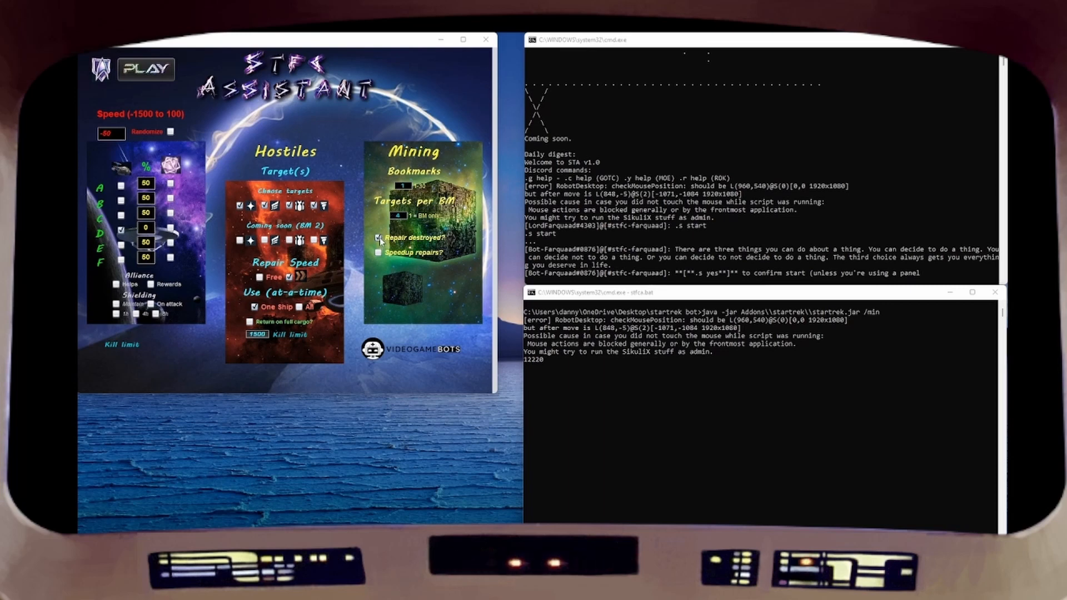
pyautogui.click(376, 238)
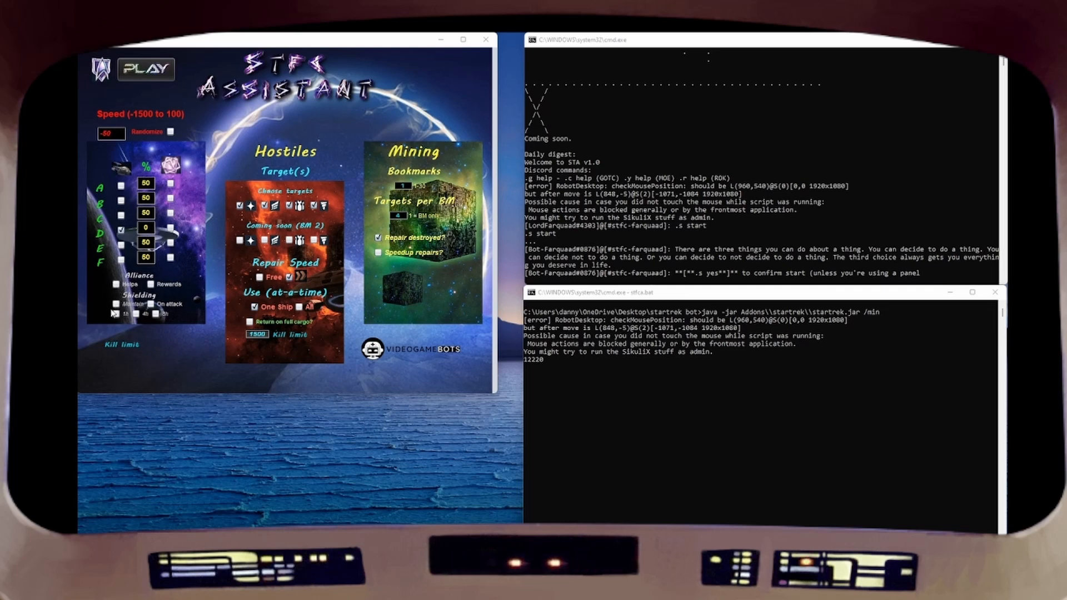
pyautogui.moveTo(140, 314)
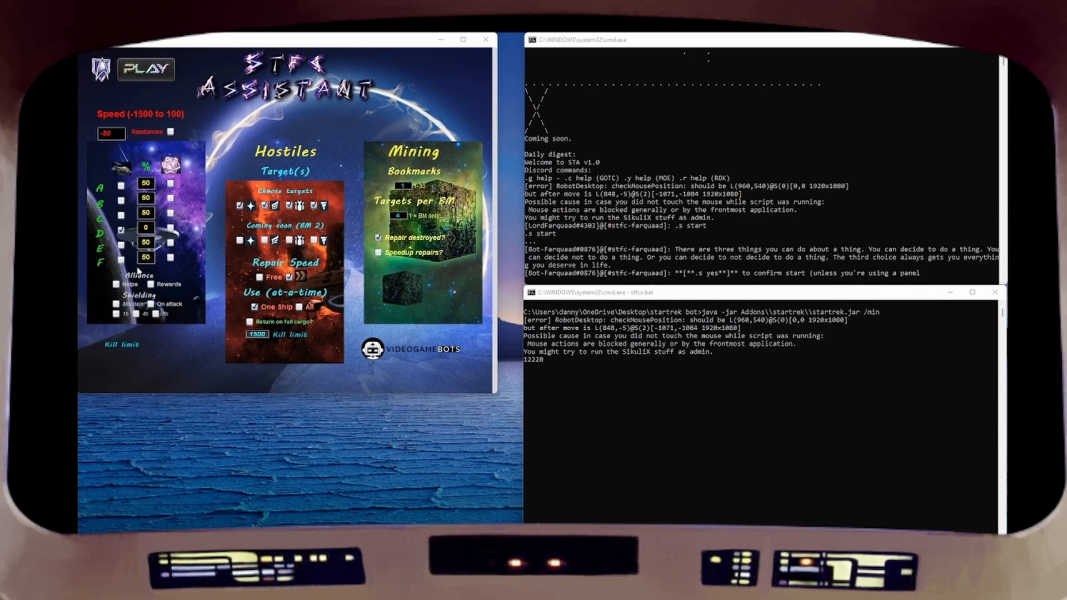
pyautogui.moveTo(161, 334)
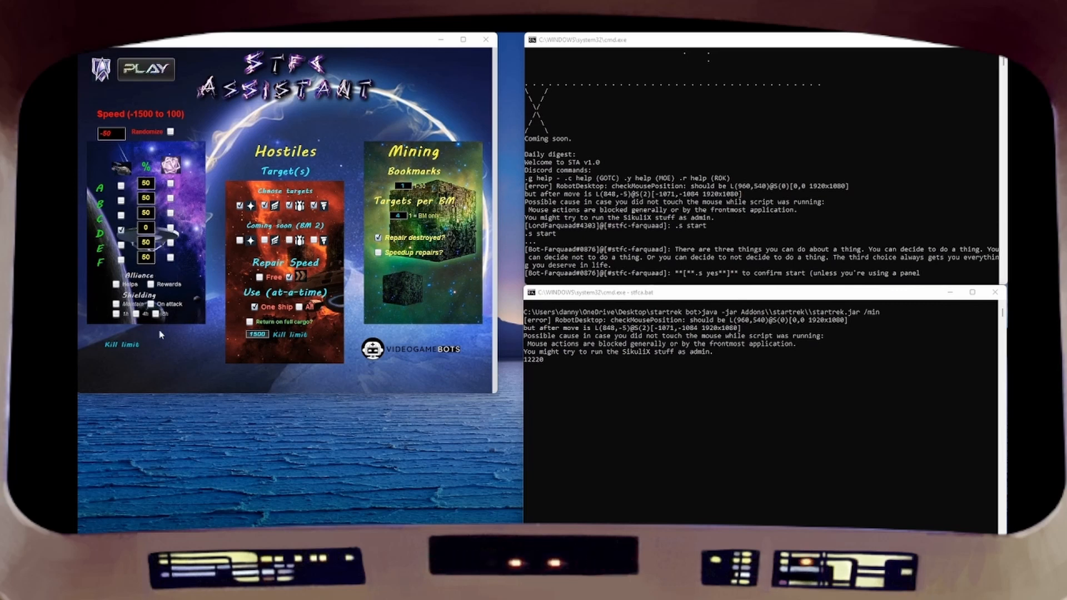
pyautogui.moveTo(241, 223)
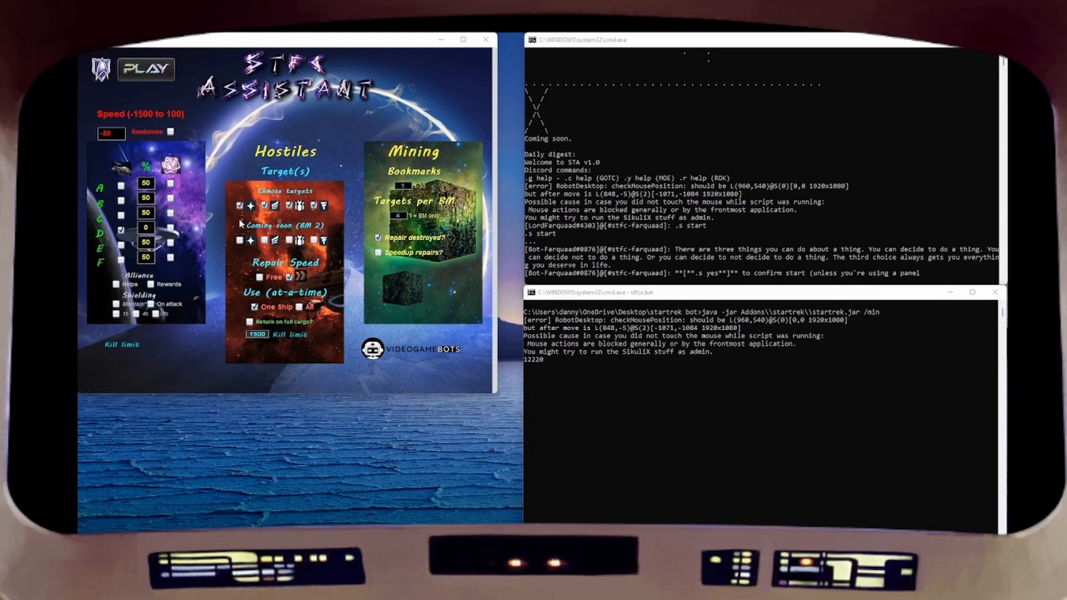
pyautogui.moveTo(236, 255)
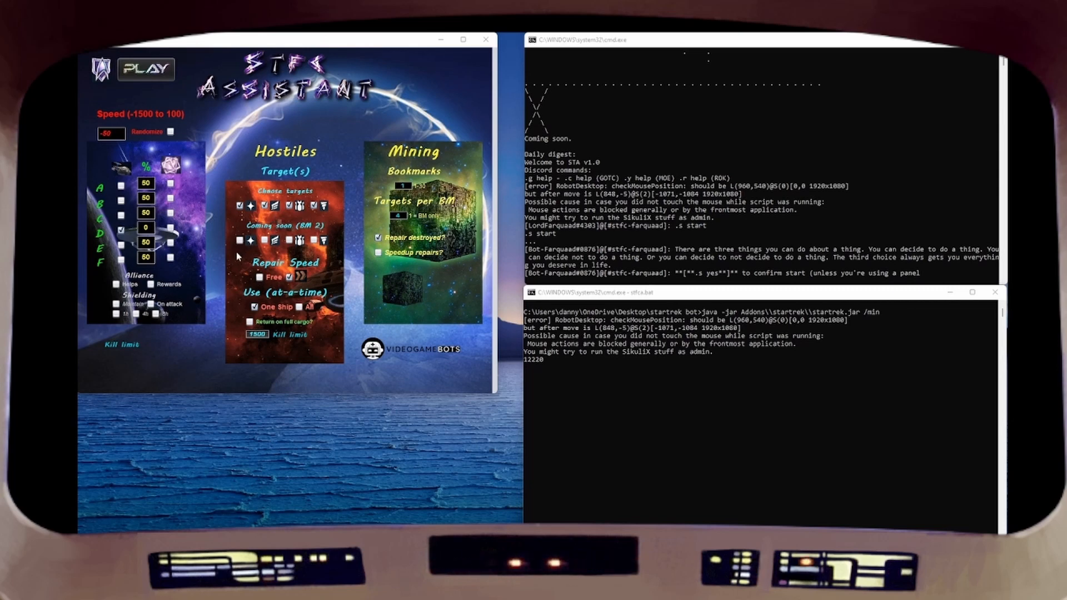
pyautogui.moveTo(263, 259)
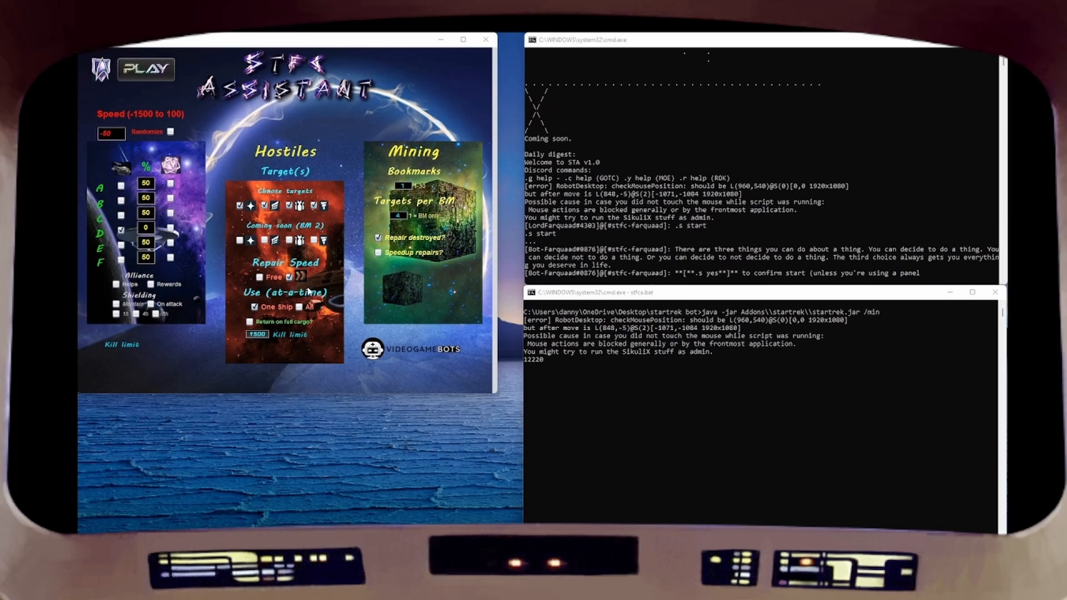
pyautogui.moveTo(250, 347)
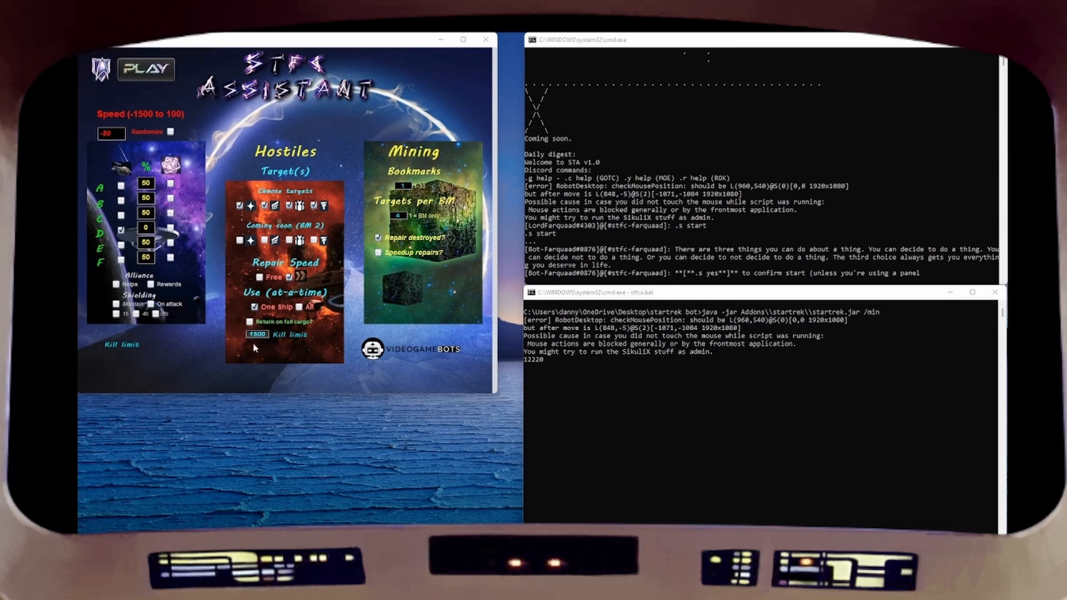
pyautogui.moveTo(260, 346)
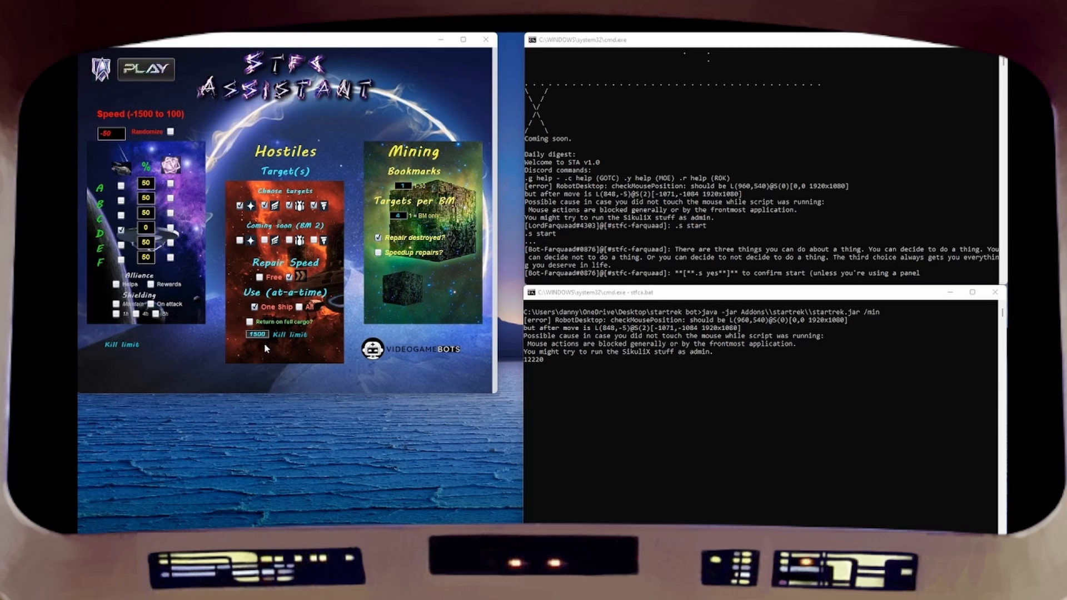
pyautogui.moveTo(308, 280)
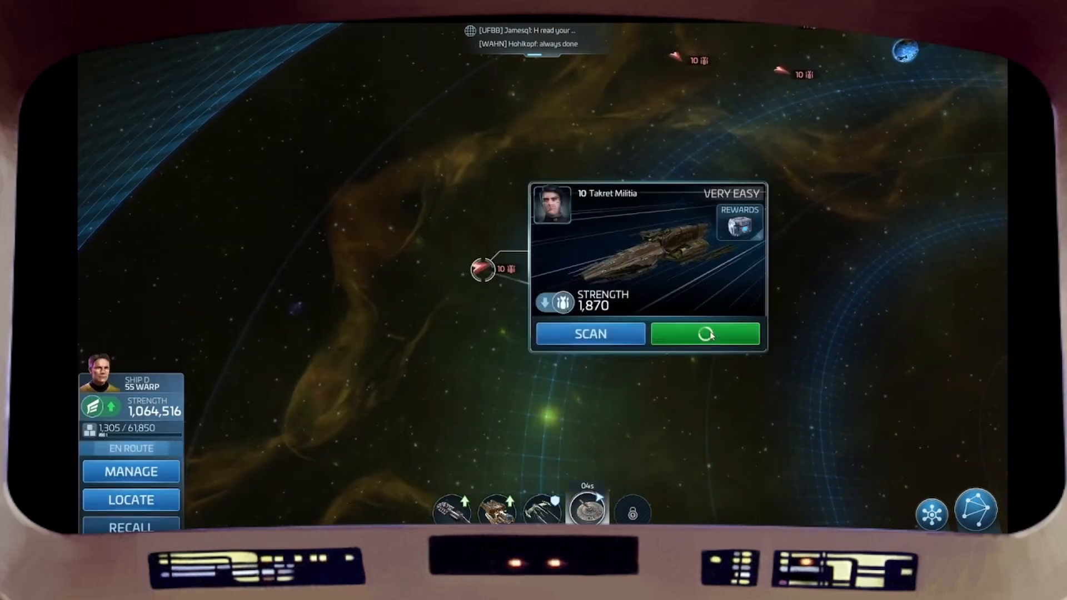
# Step: Attack the level 10 Takret Militia hostile with ship D and win the battle with the USS Saladin
pyautogui.click(705, 335)
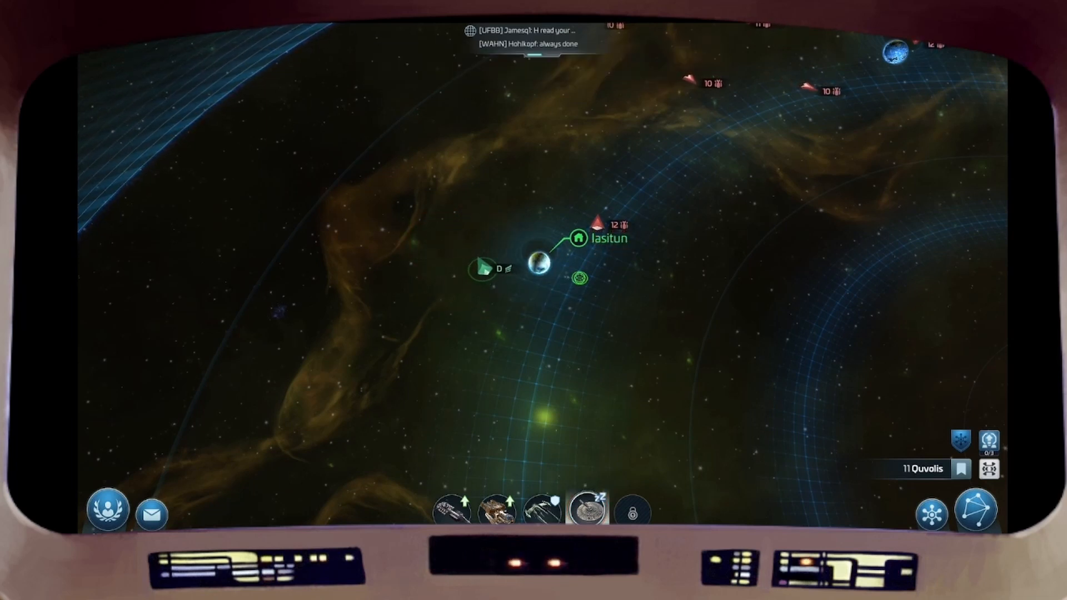
pyautogui.click(596, 220)
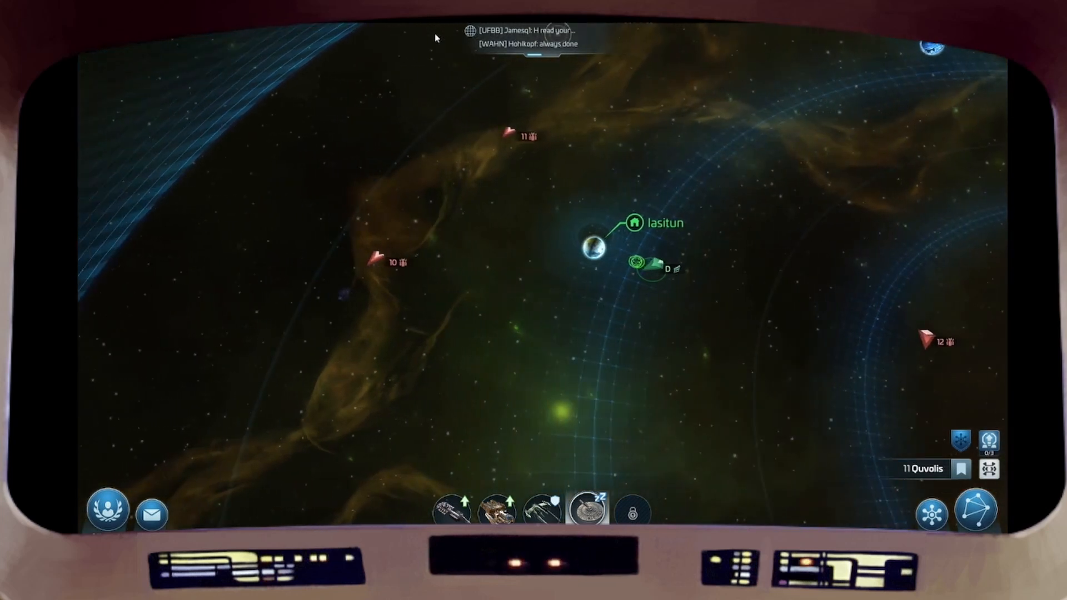
pyautogui.click(655, 260)
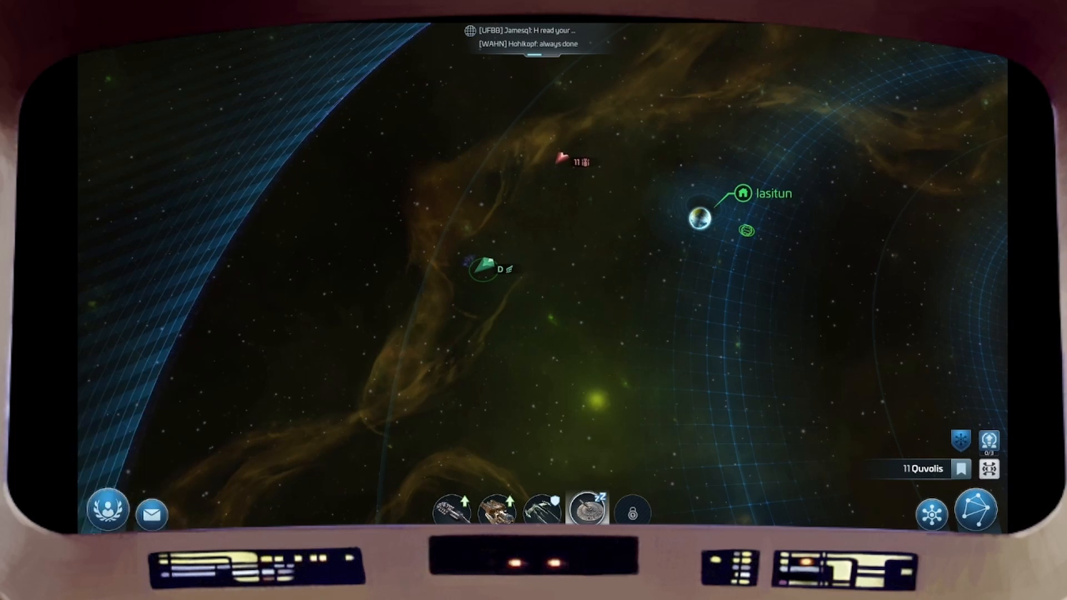
pyautogui.click(563, 161)
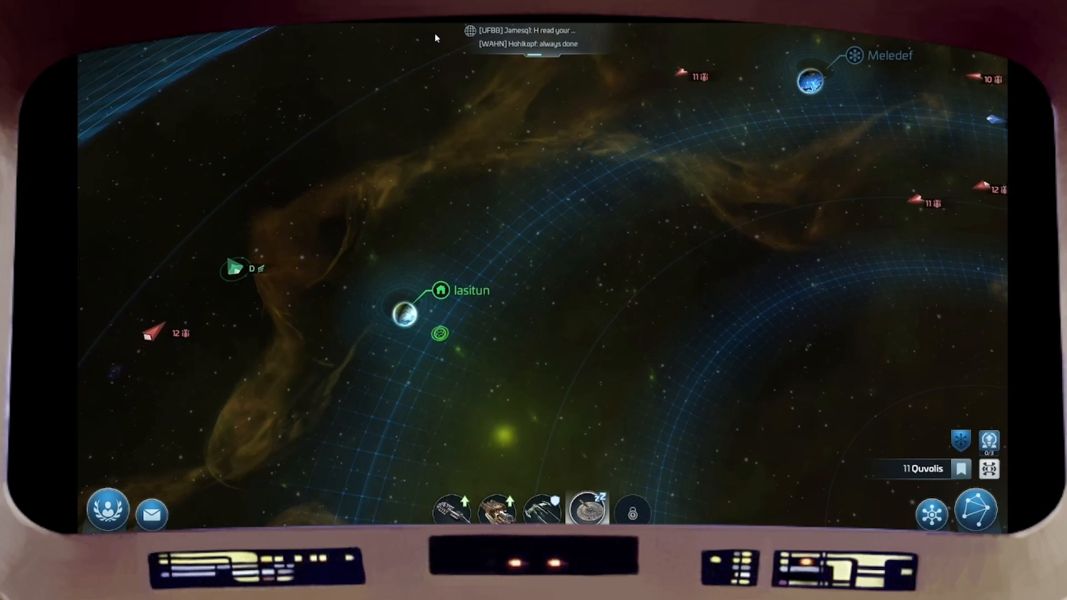
pyautogui.click(234, 269)
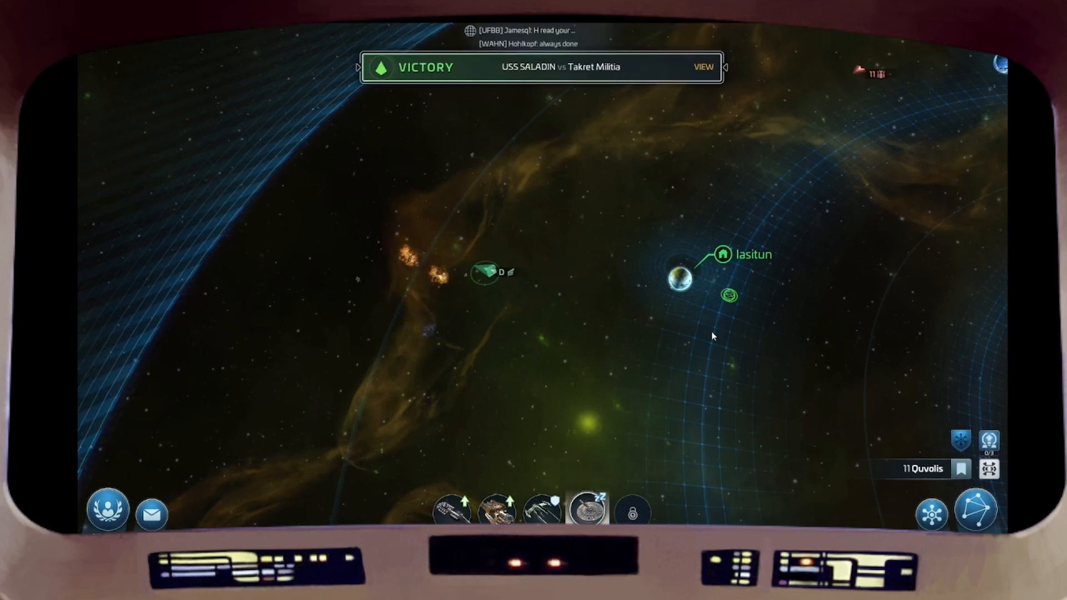
# Step: Dismiss the victory banner and send ship D after the next level 10 Takret Militia hostile
pyautogui.click(486, 272)
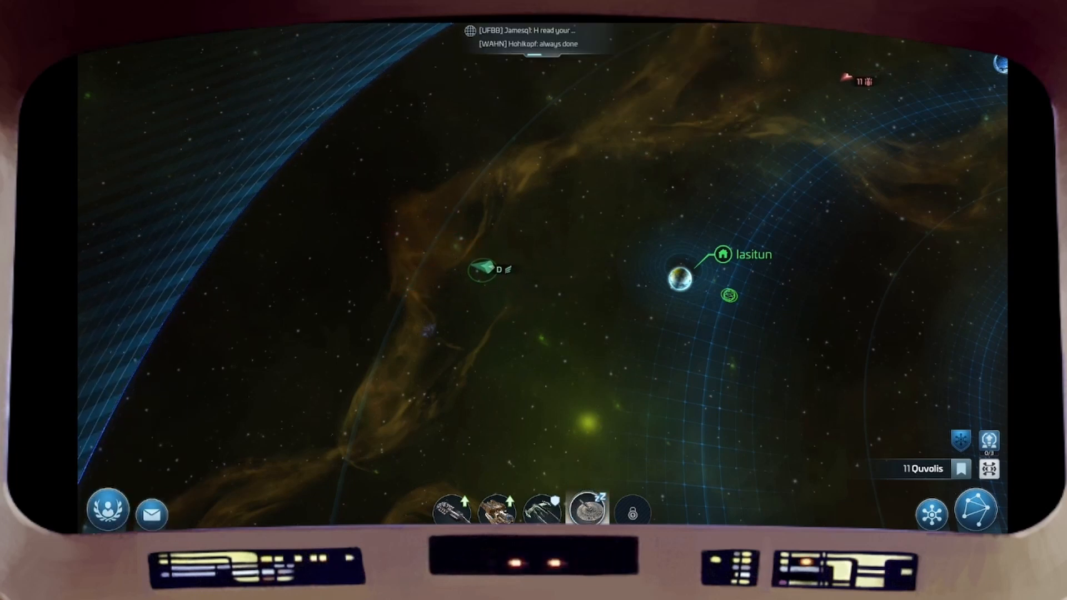
pyautogui.click(486, 268)
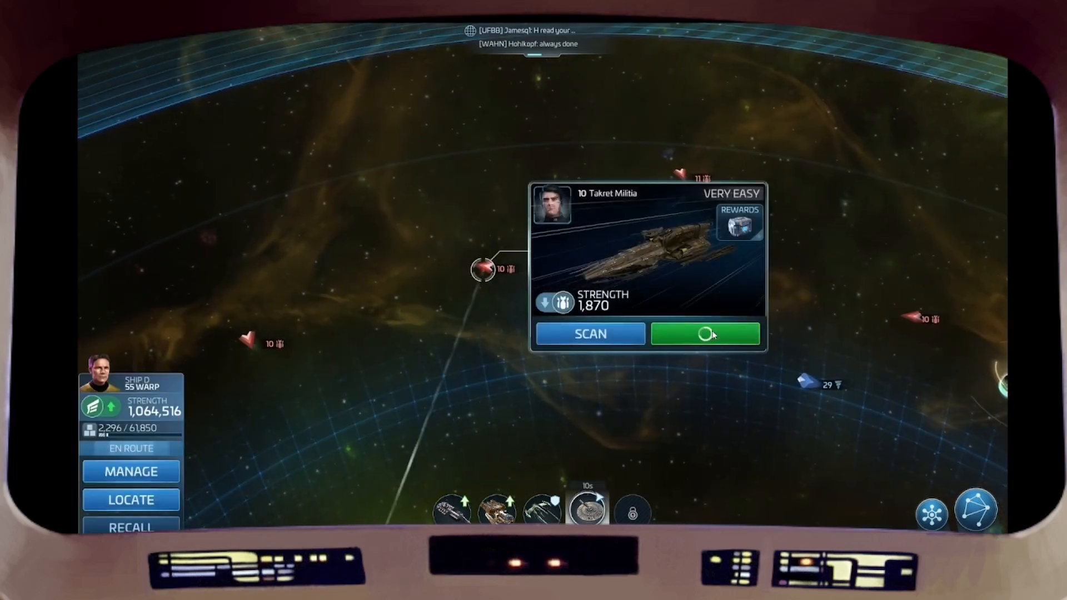
# Step: Attack the level 11 Takret Militia and win two more battles, leaving ship D awaiting orders near Meledef
pyautogui.click(705, 333)
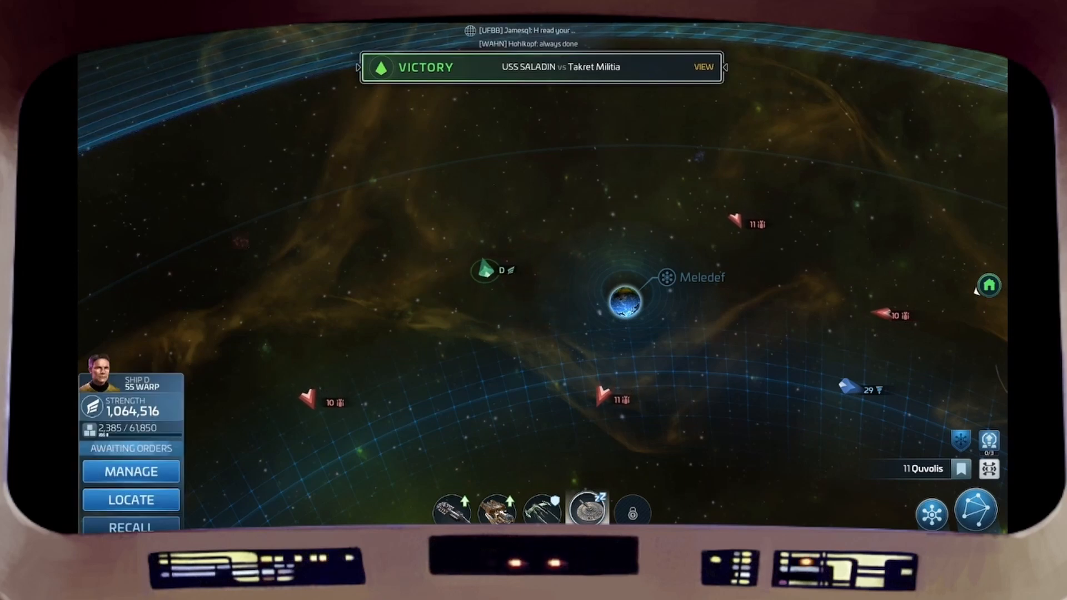
pyautogui.click(481, 268)
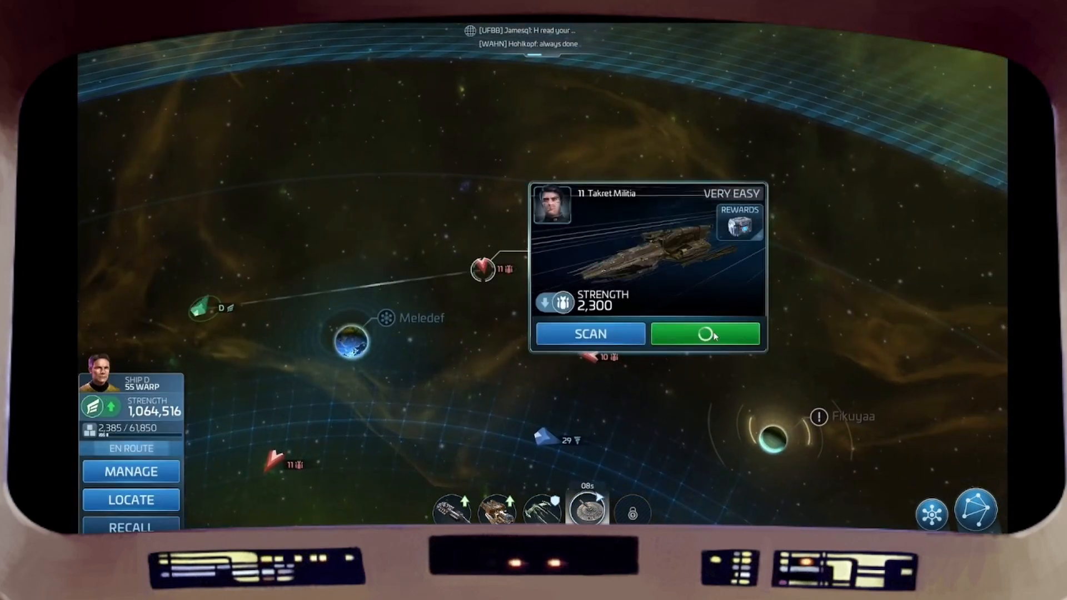
pyautogui.click(706, 333)
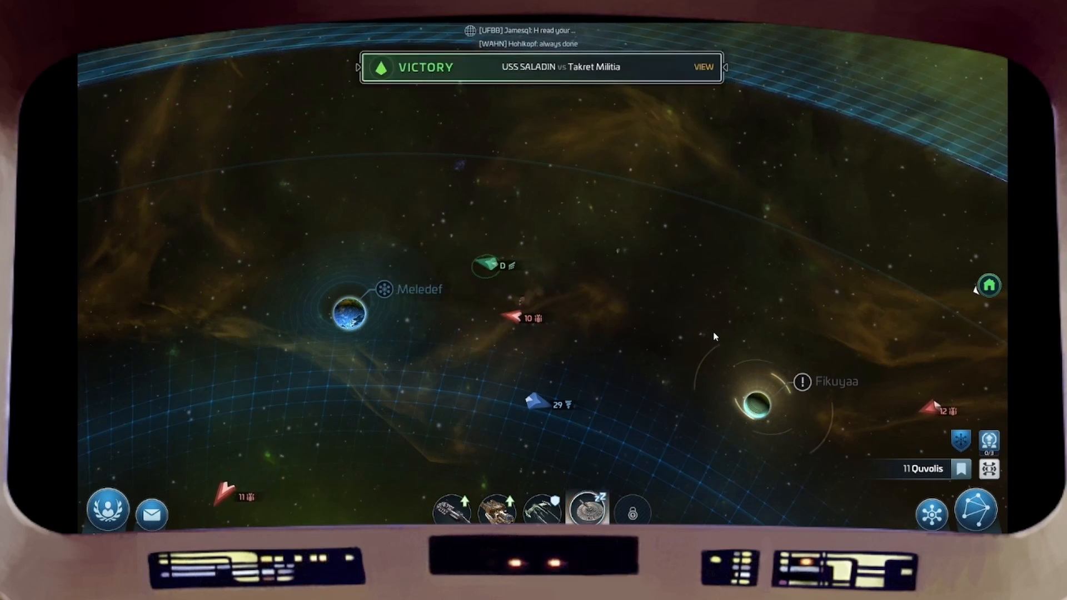
pyautogui.click(485, 265)
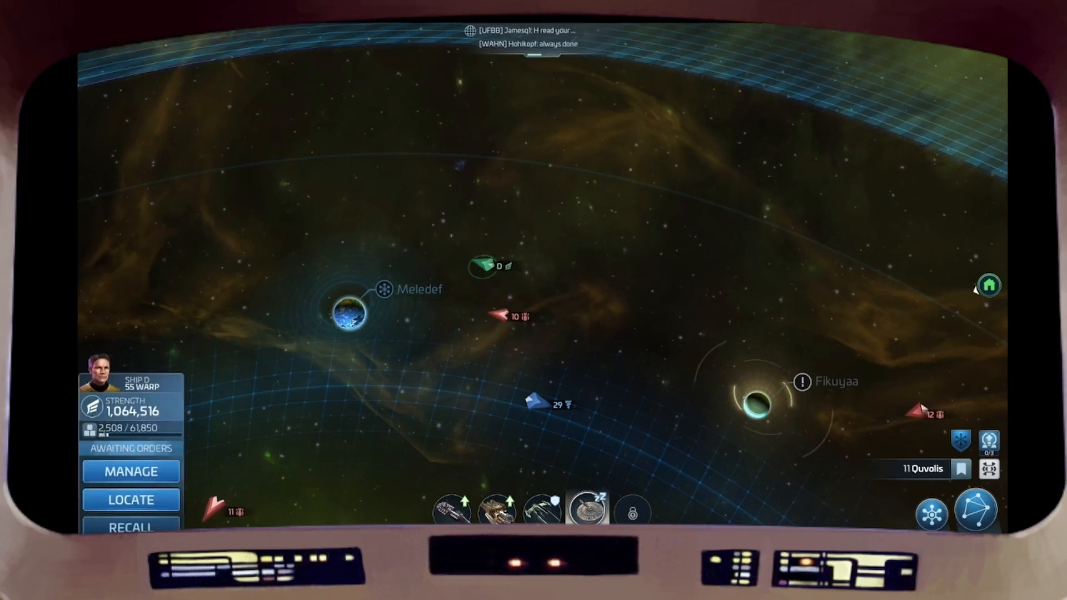